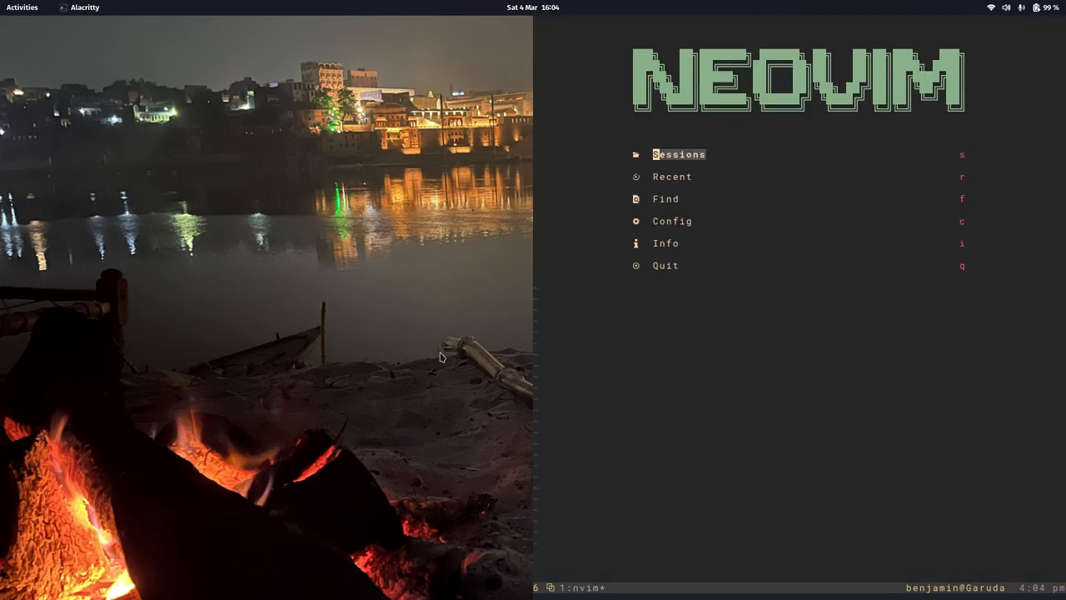
# Open the saved LaTeX project, loading Test.tex, TODO.md and glossary.tex, and show the leader menu
pyautogui.click(679, 154)
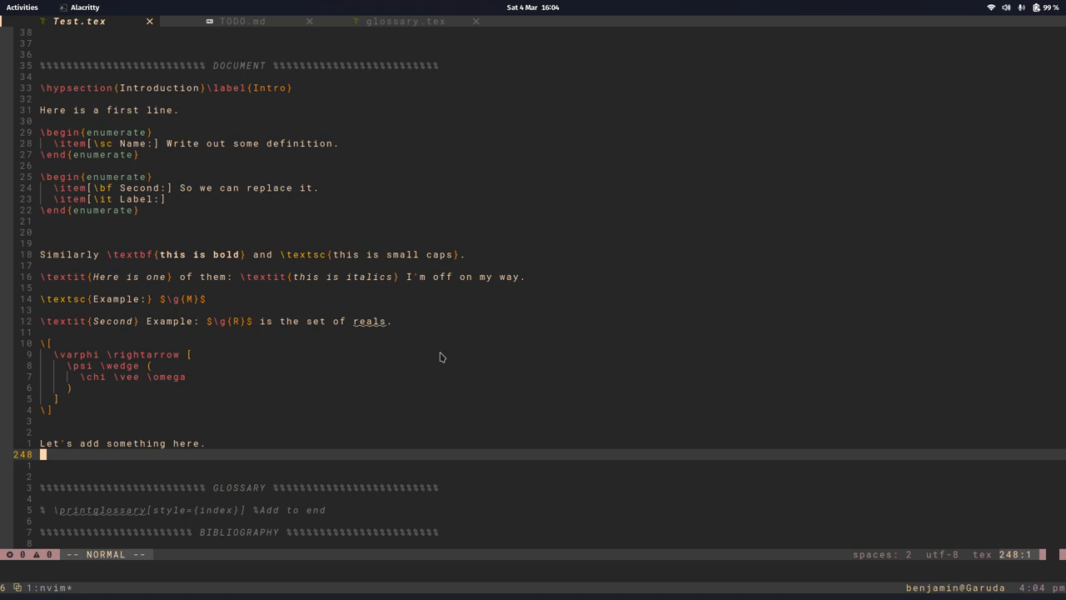
pyautogui.press('space')
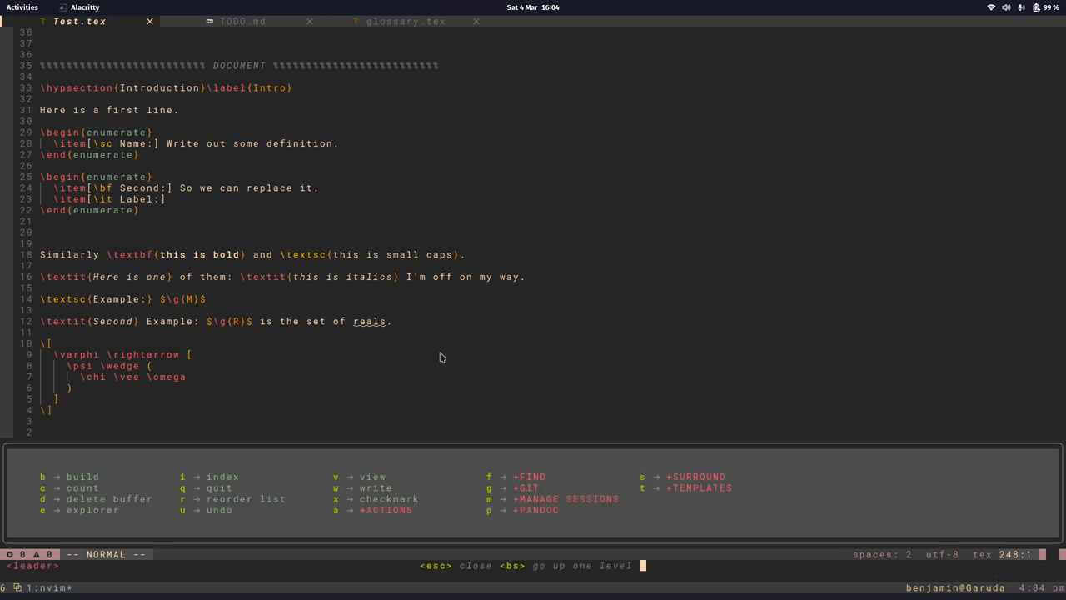
pyautogui.moveTo(529, 491)
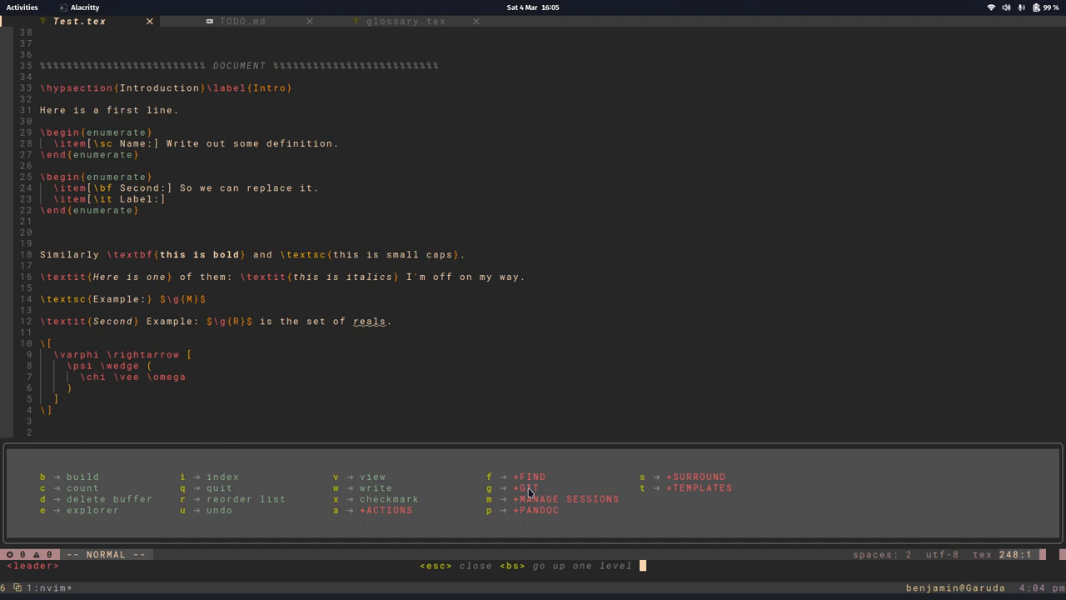
# Launch lazygit and initialize a new git repository with the default master branch
pyautogui.press('g')
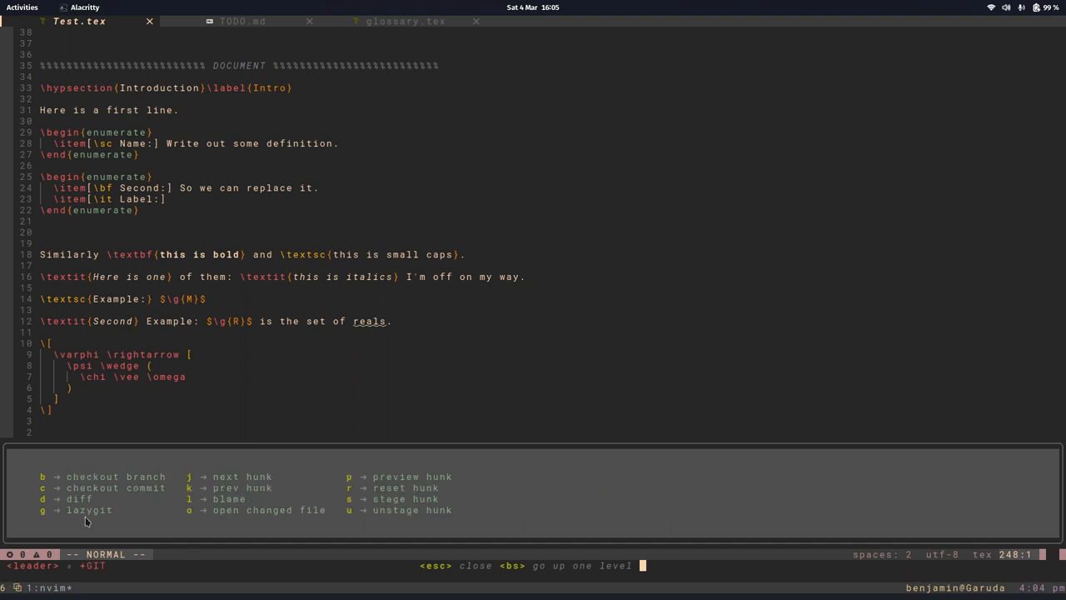
pyautogui.click(41, 509)
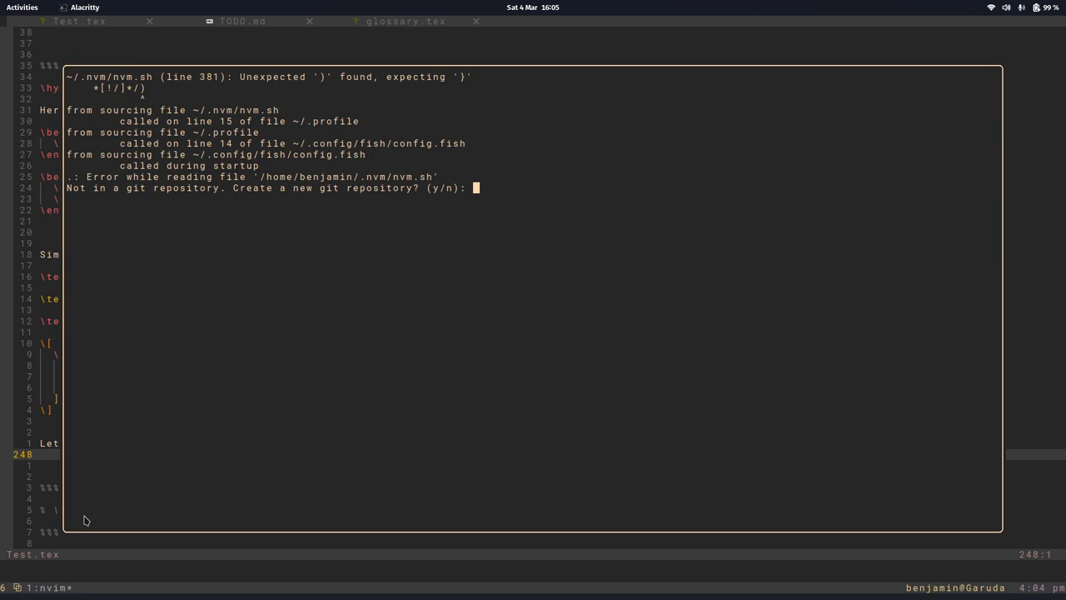
pyautogui.write('y')
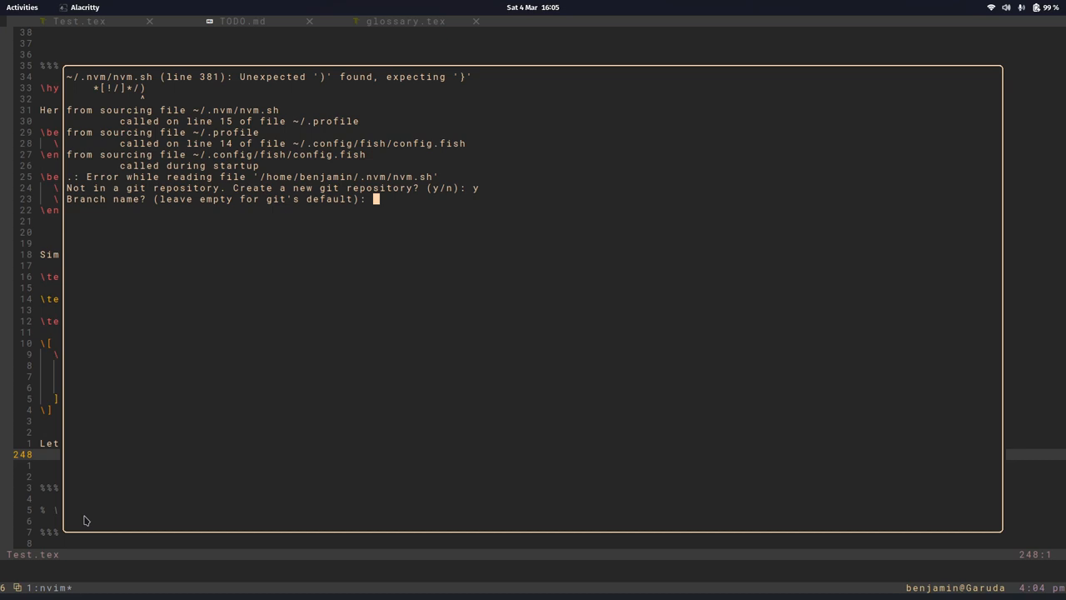
pyautogui.press('Return')
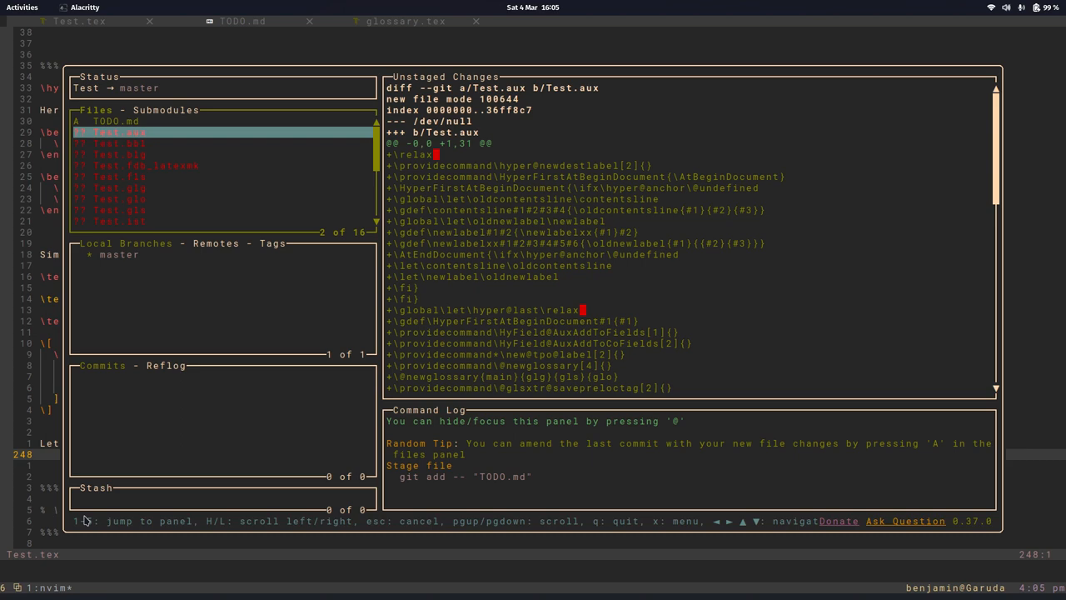
# Add build outputs to .gitignore, stage the project files, and commit as 'init commit'
pyautogui.press('i')
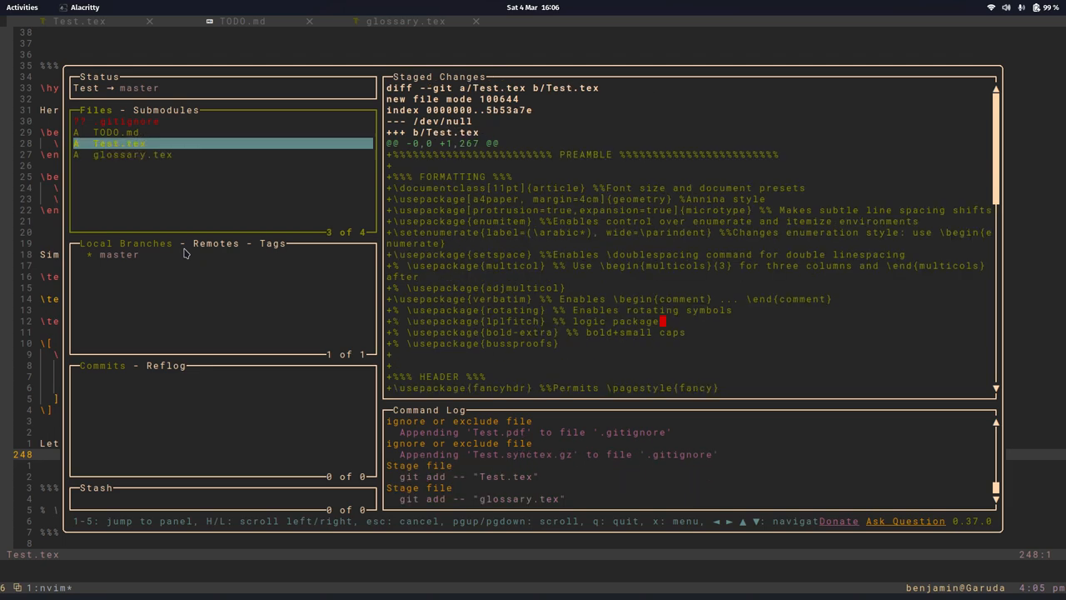
pyautogui.click(125, 121)
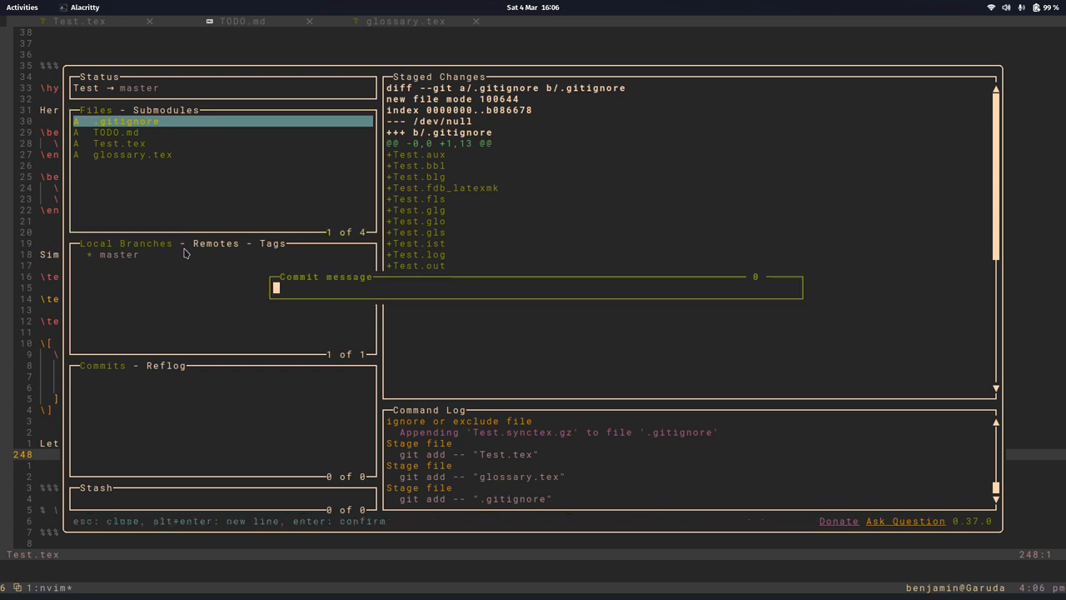
pyautogui.write('ini')
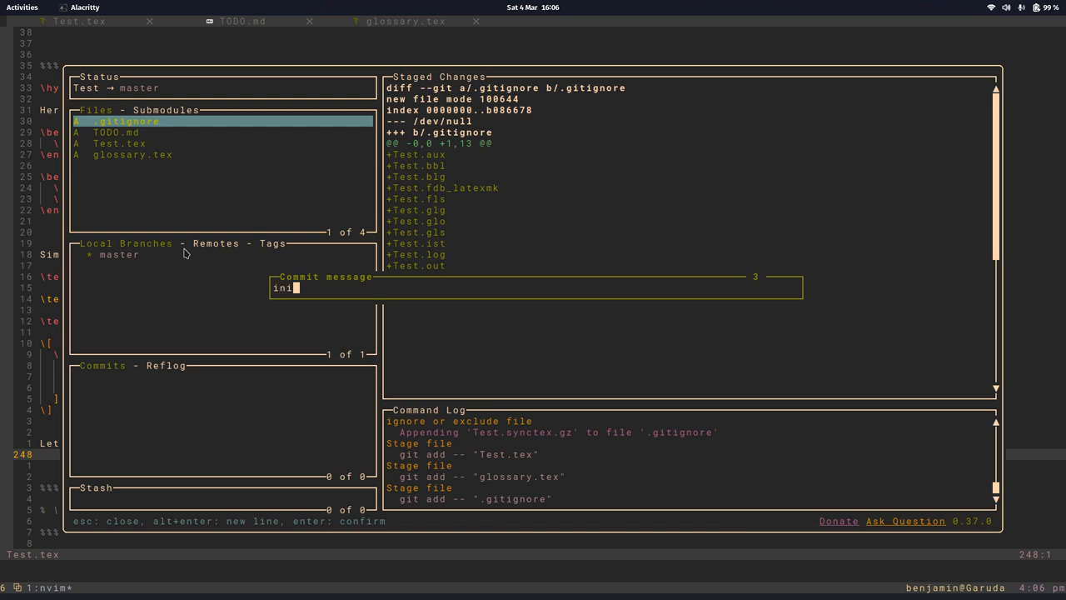
pyautogui.write('t commit')
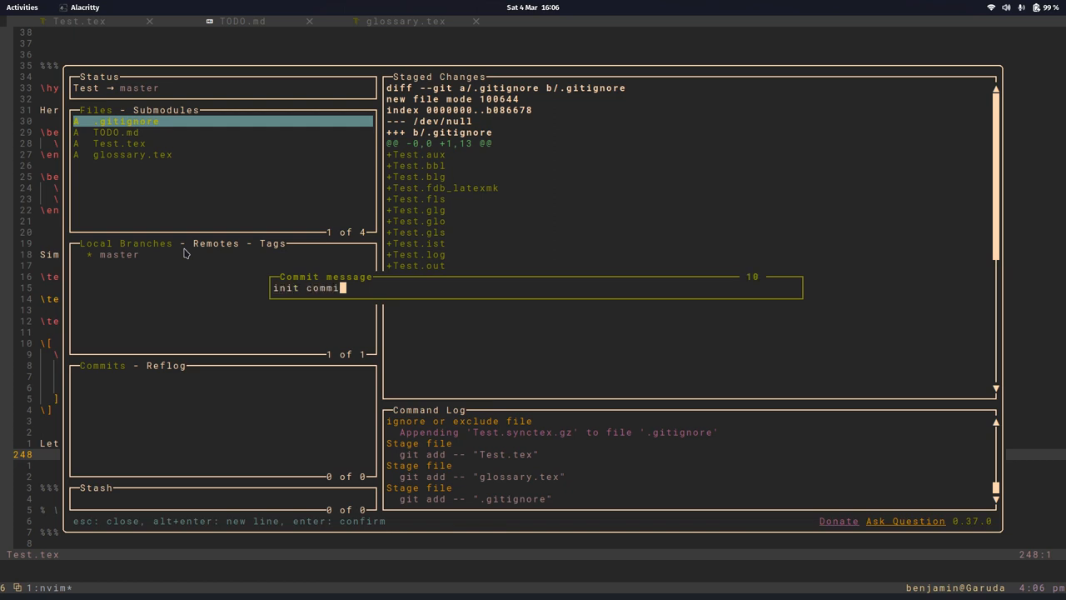
pyautogui.press('Return')
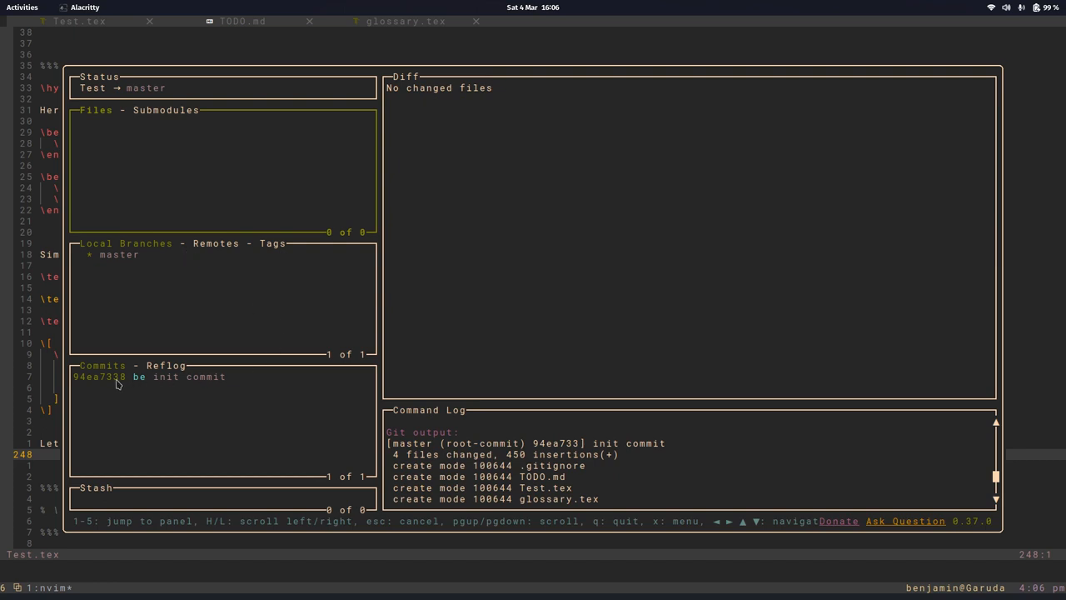
pyautogui.moveTo(190, 380)
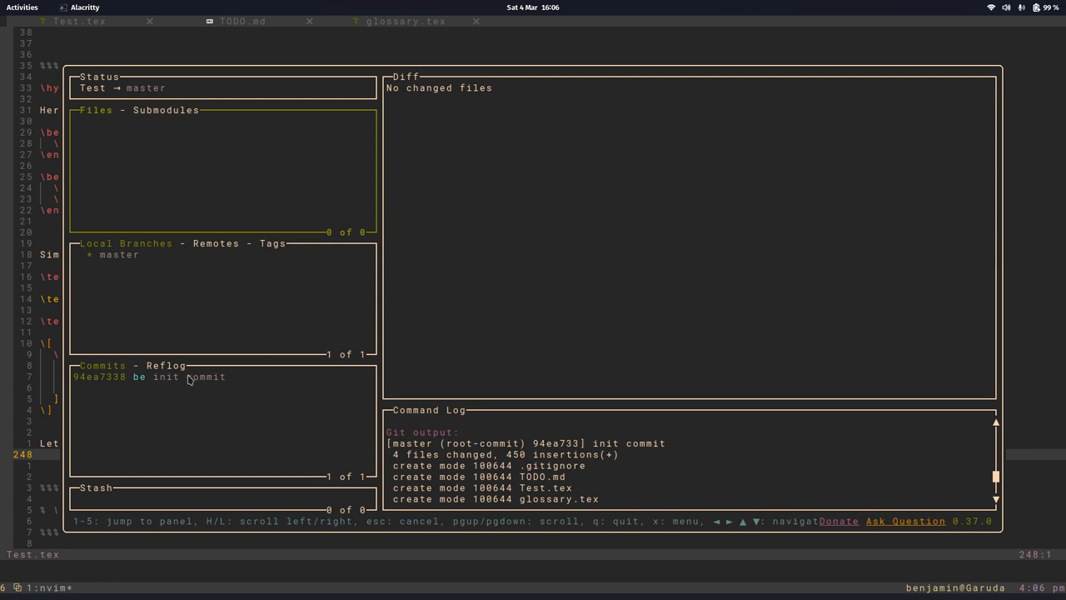
pyautogui.moveTo(192, 326)
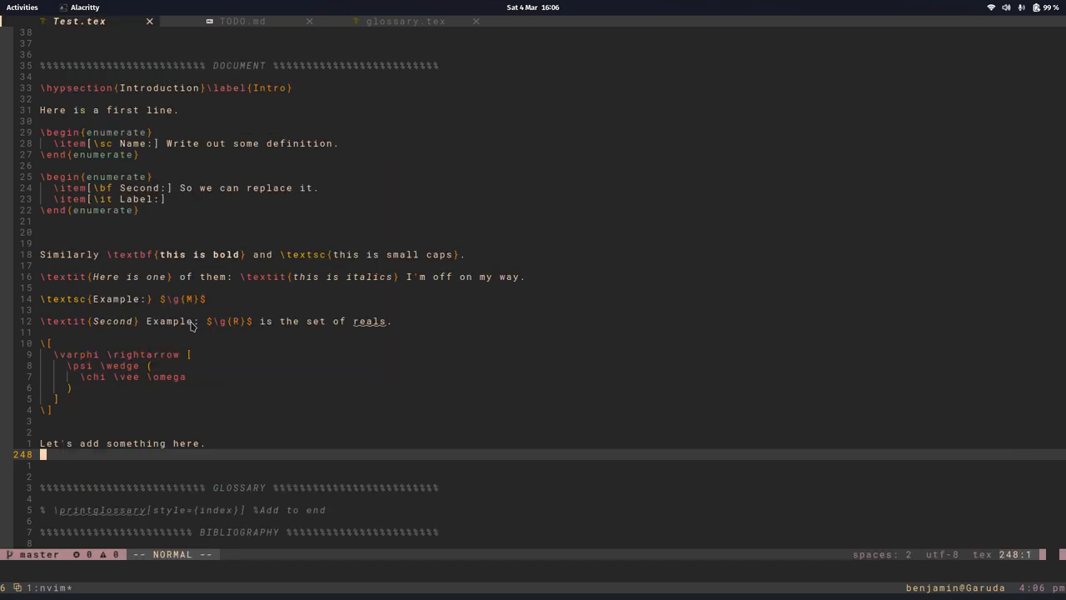
# Add the line 'Here is a new line.' below the last sentence and save
pyautogui.press('o')
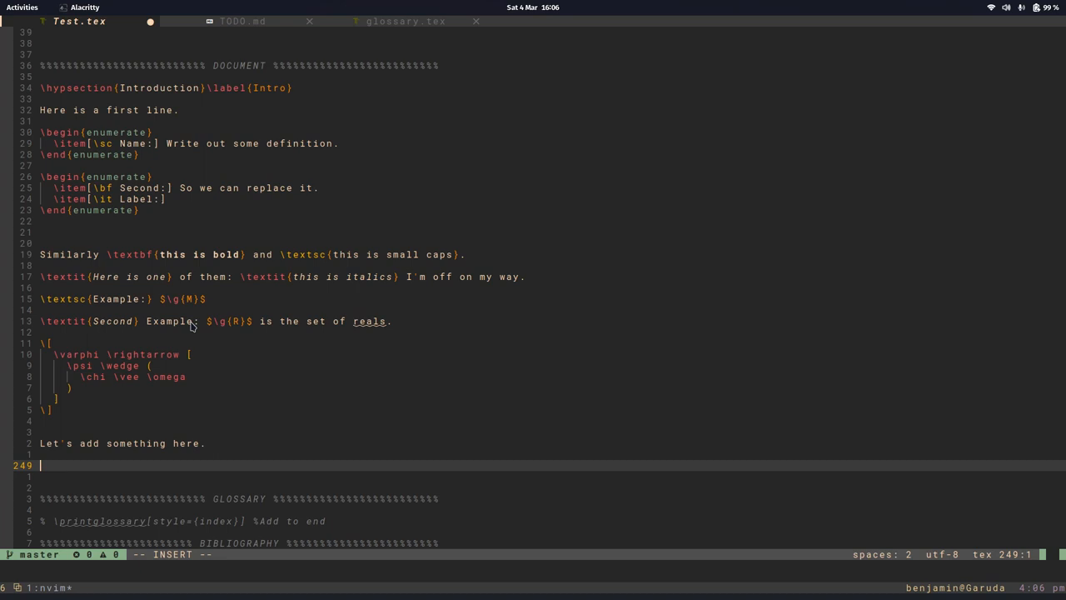
pyautogui.write('Here is a n')
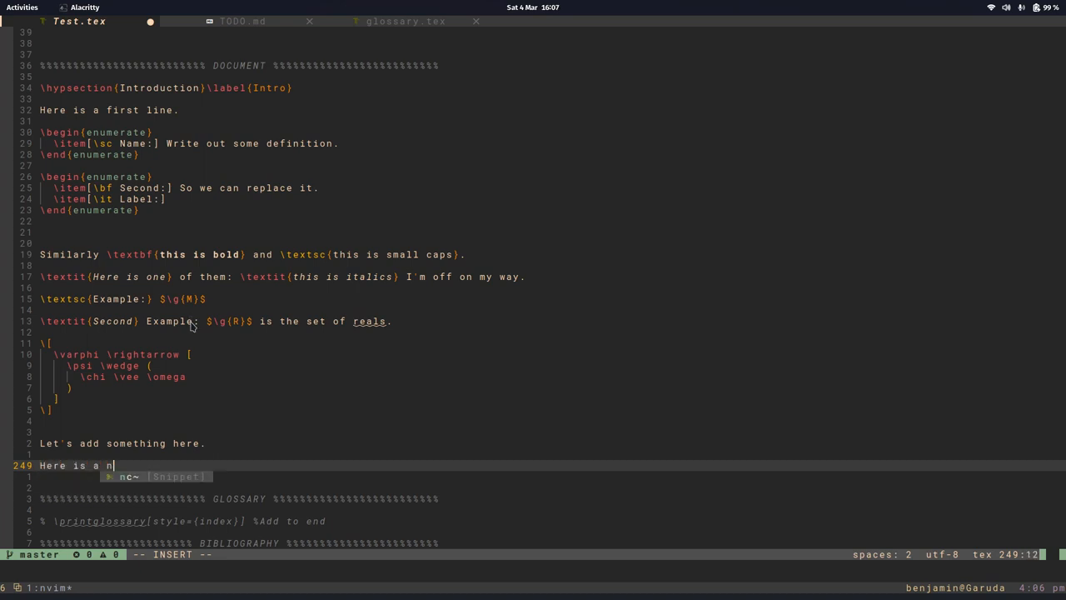
pyautogui.write('ew line.')
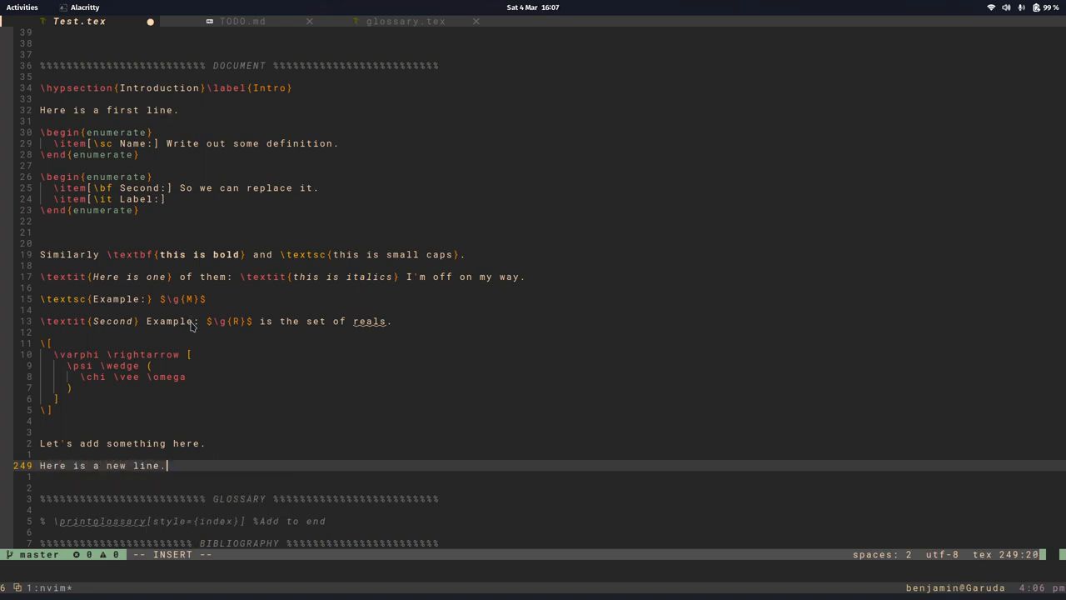
pyautogui.press('Escape')
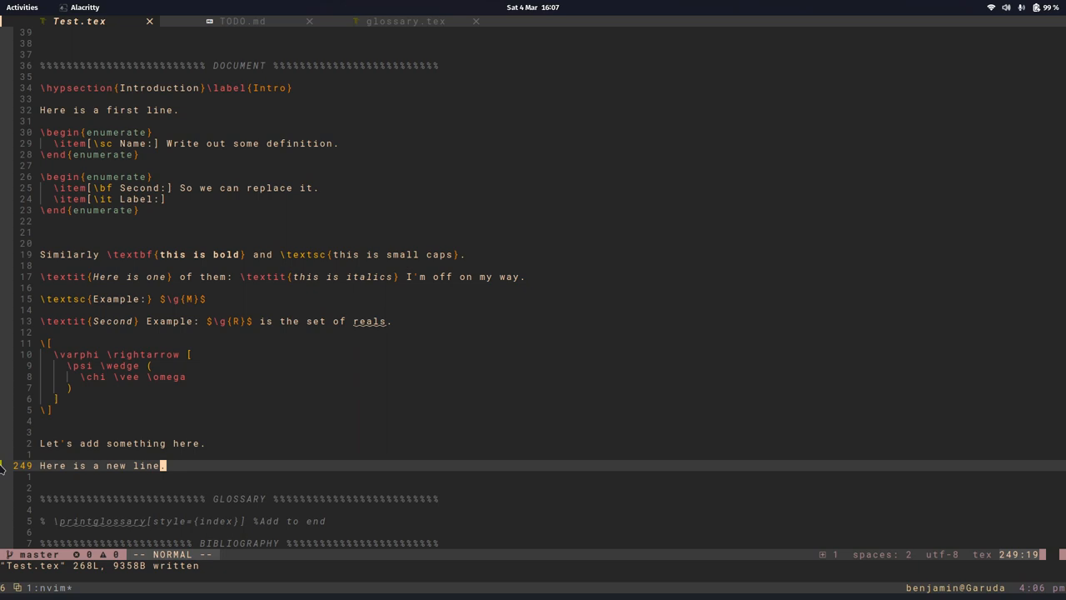
# Append 'Something else.' to the line above, then move up to the blank line
pyautogui.press('k')
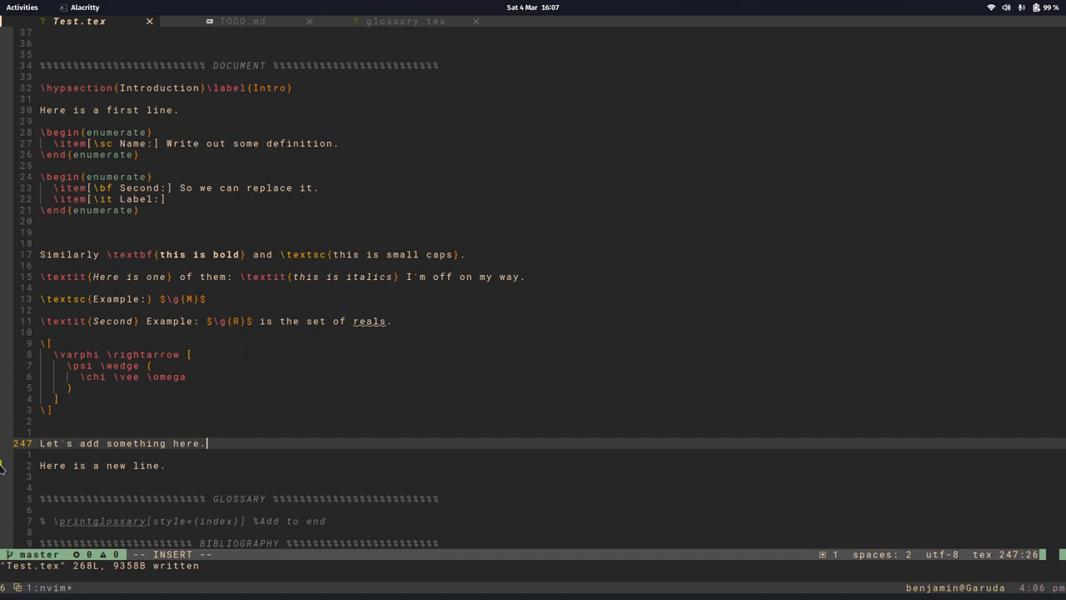
pyautogui.write('Something else.')
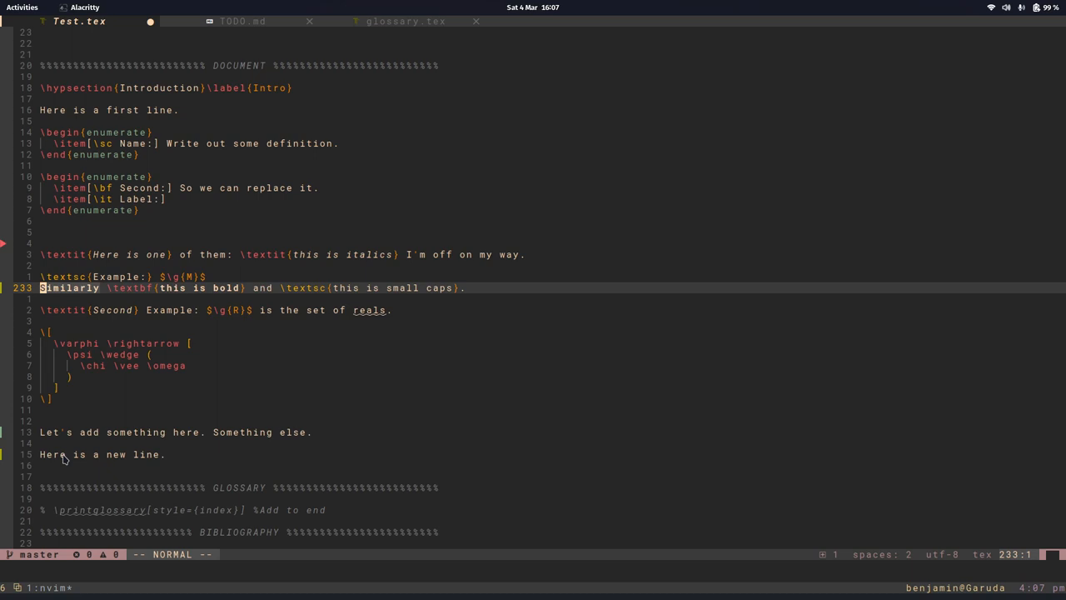
pyautogui.press('Up')
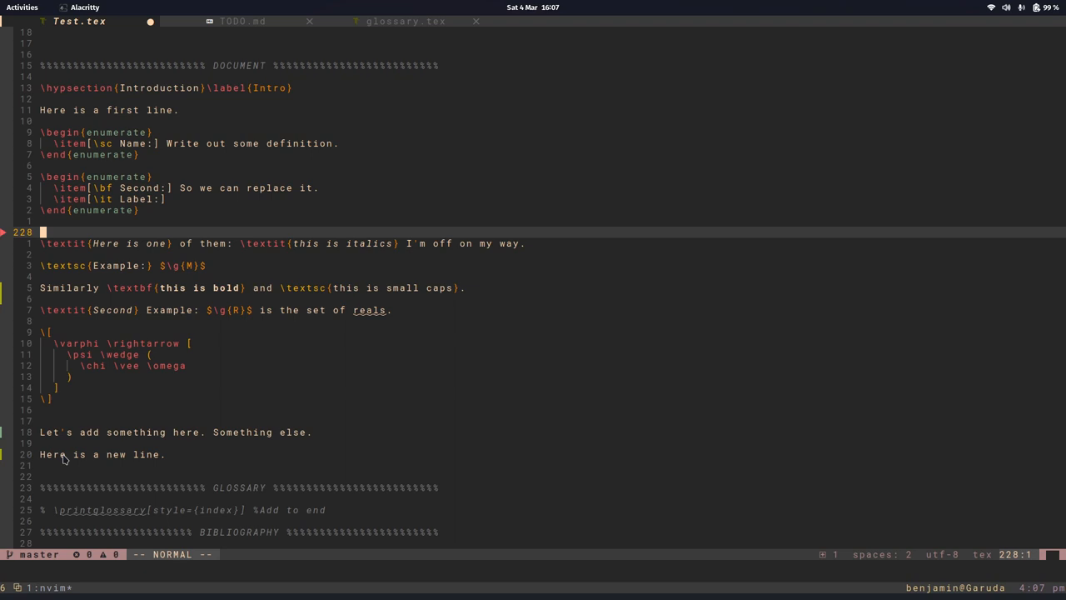
# Use the leader git menu to step through Test.tex's four changed hunks
pyautogui.press('space')
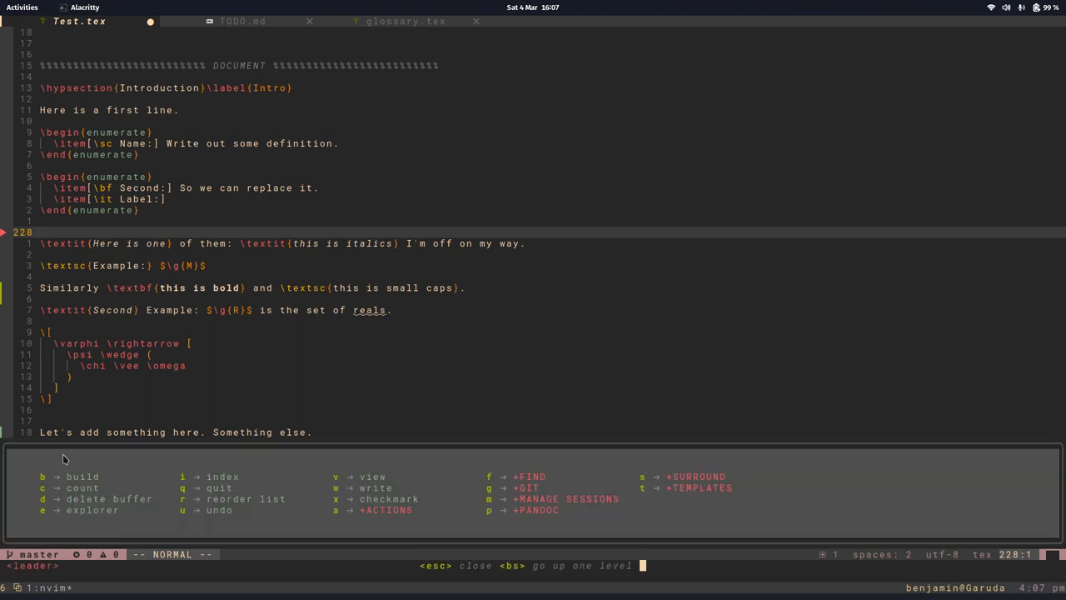
pyautogui.press('g')
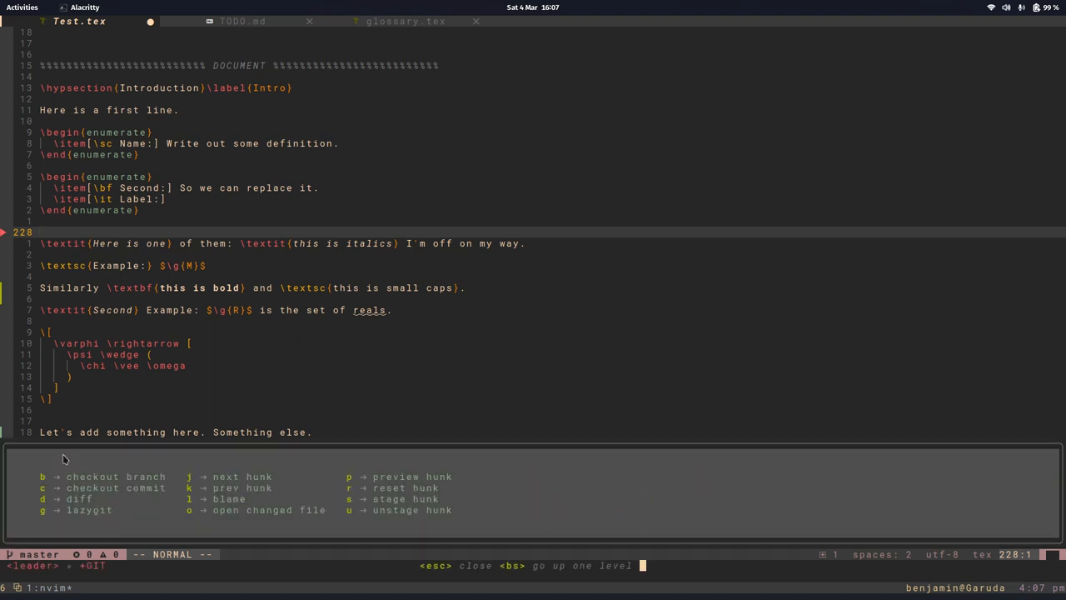
pyautogui.moveTo(230, 392)
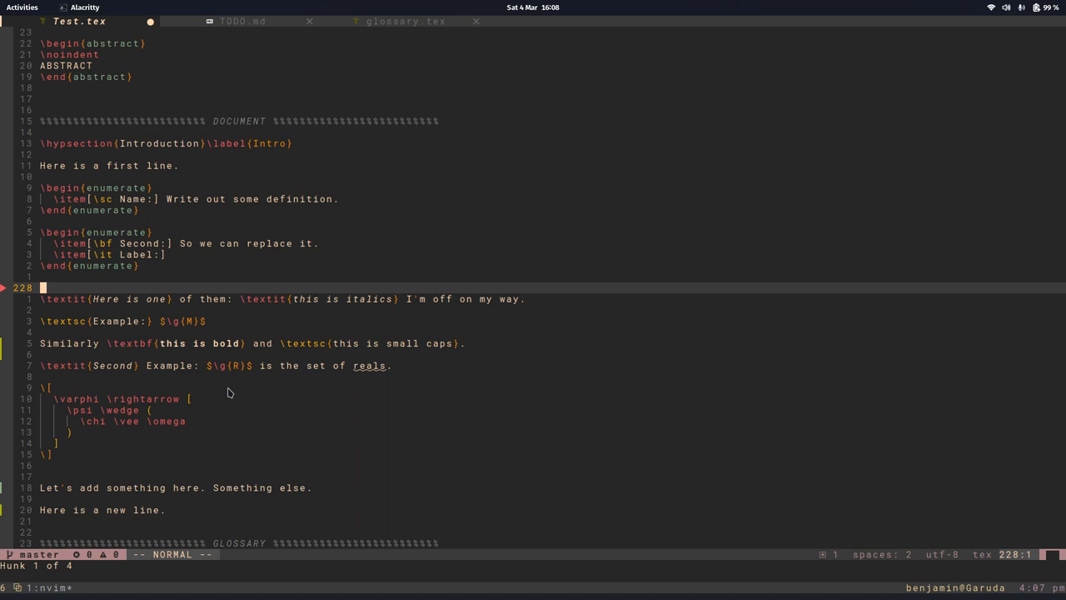
pyautogui.press('space')
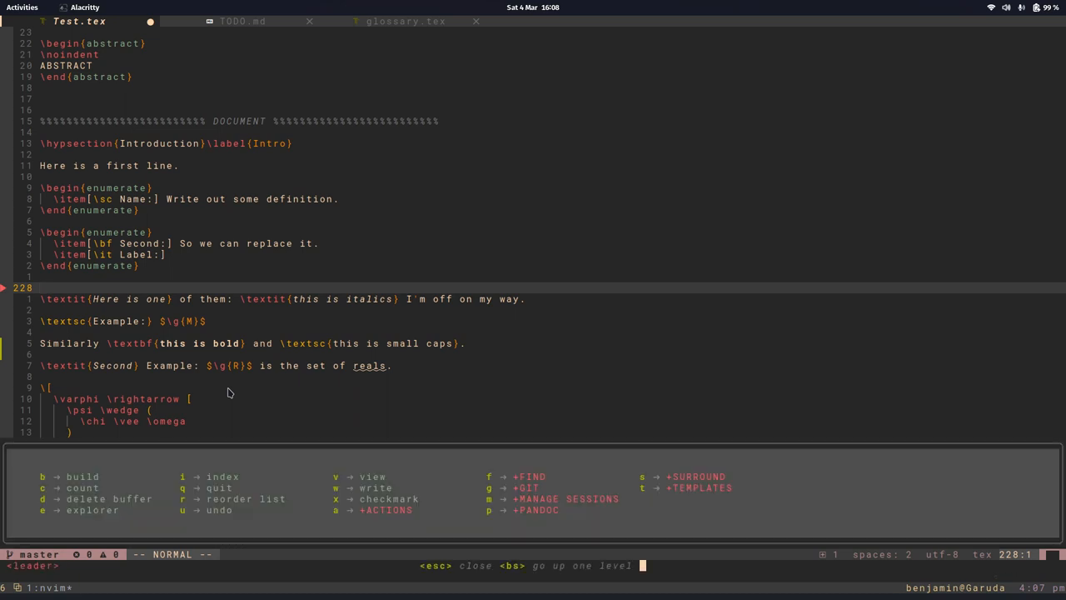
pyautogui.press('g')
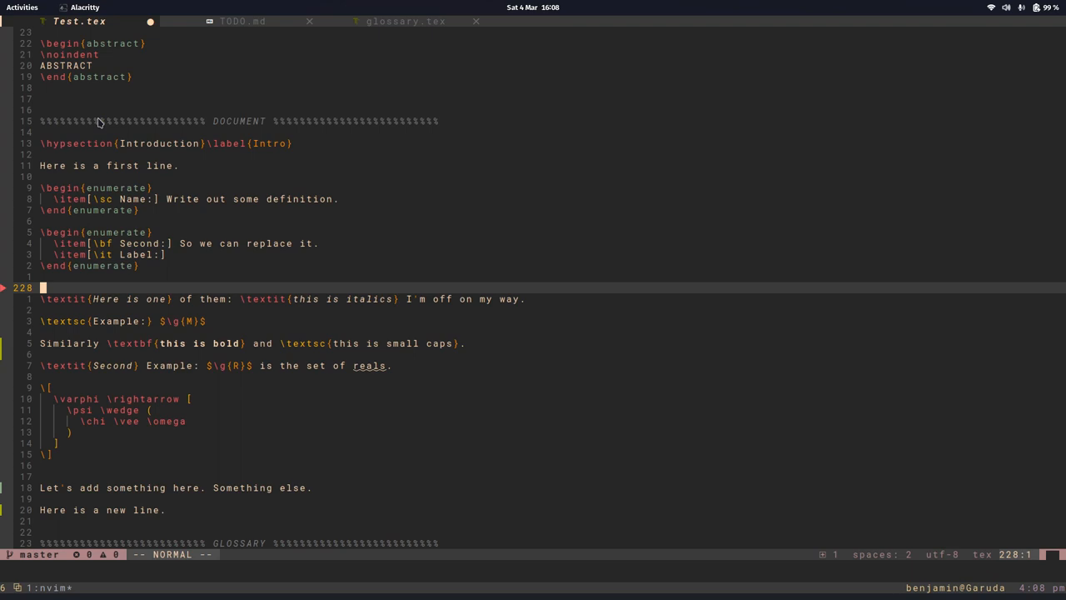
# Switch to TODO.md and type the bullet '- here's a new bullet' under # TODO
pyautogui.click(241, 21)
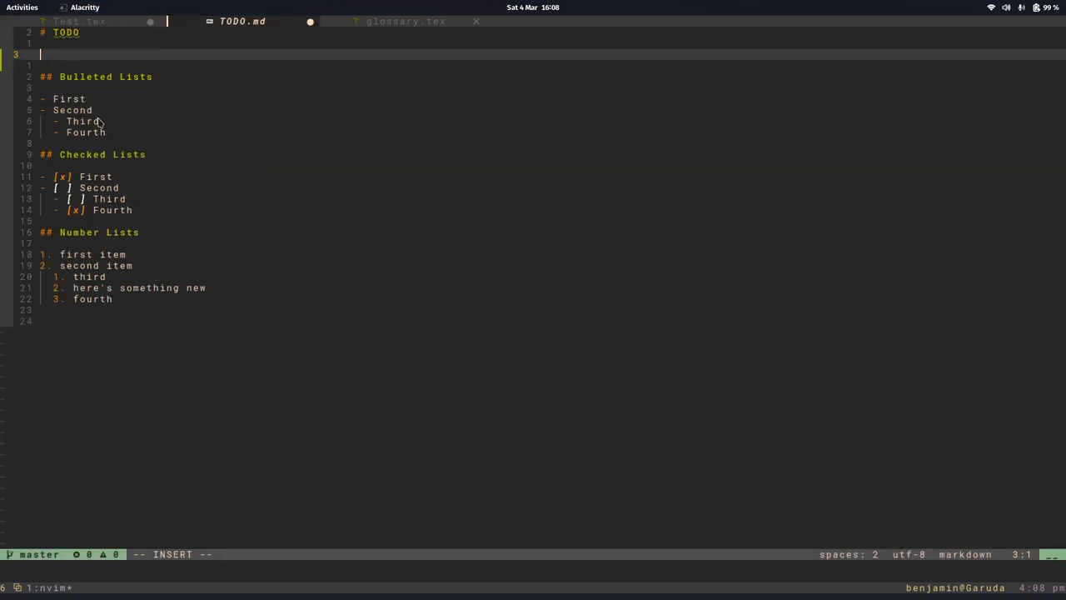
pyautogui.write("- here's")
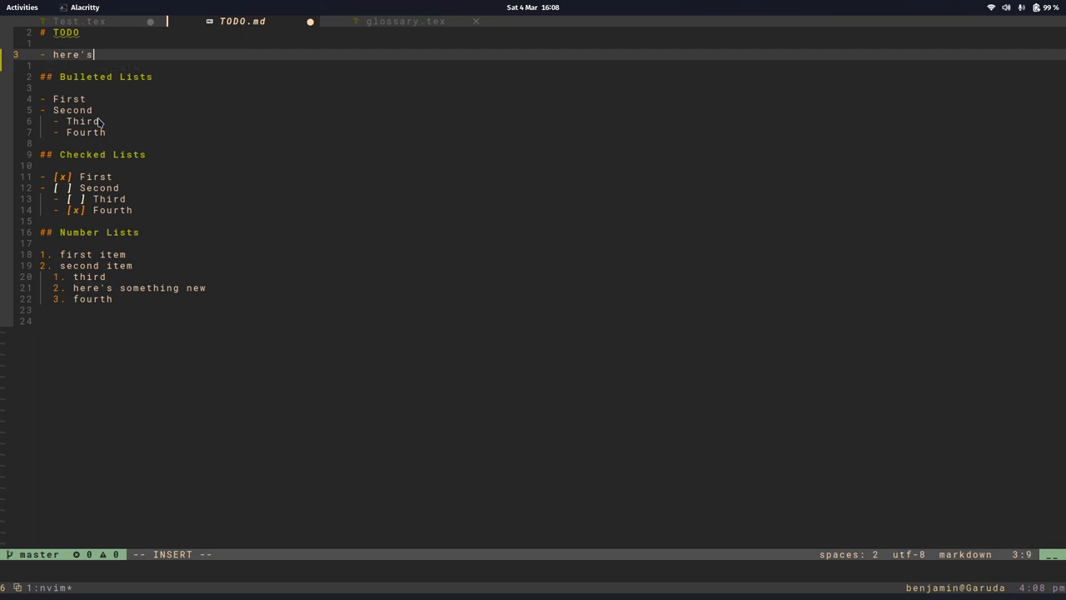
pyautogui.write('a new bullet')
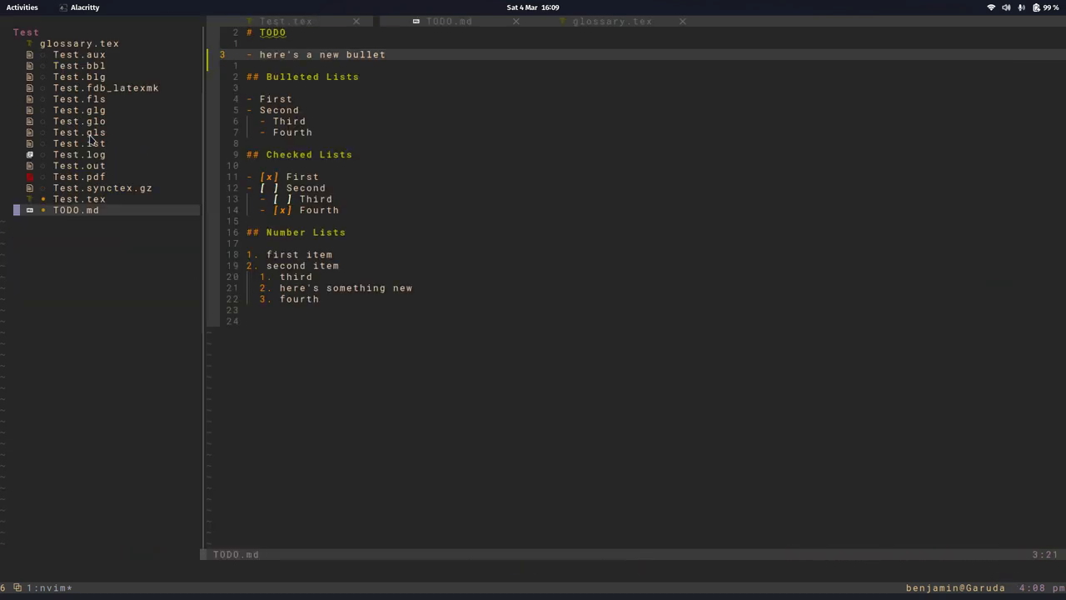
# Browse the nvim-tree explorer, where Test.tex and TODO.md are flagged as modified
pyautogui.click(79, 109)
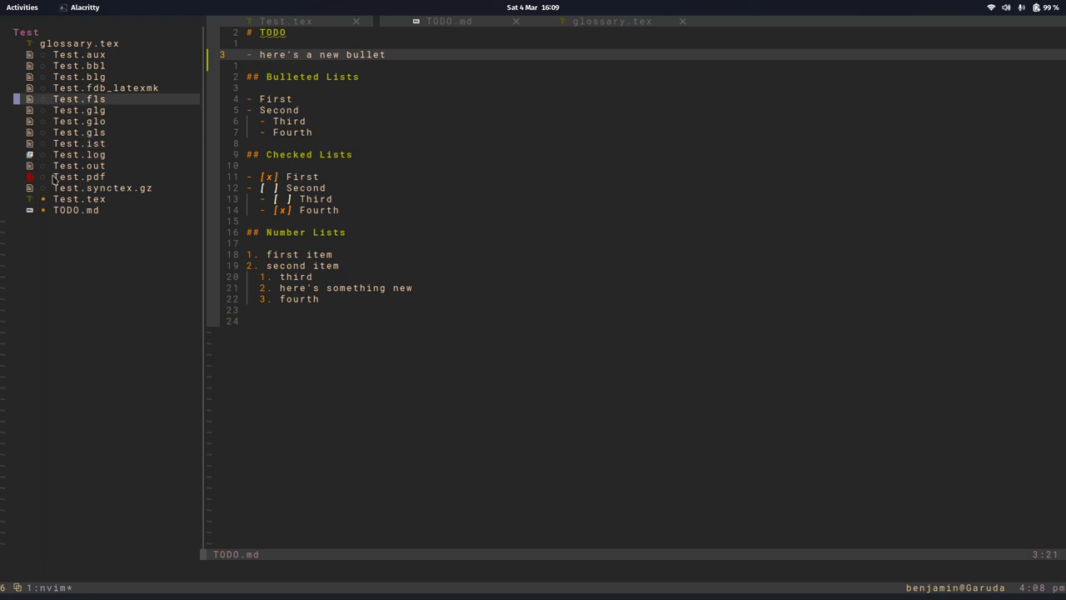
pyautogui.moveTo(41, 60)
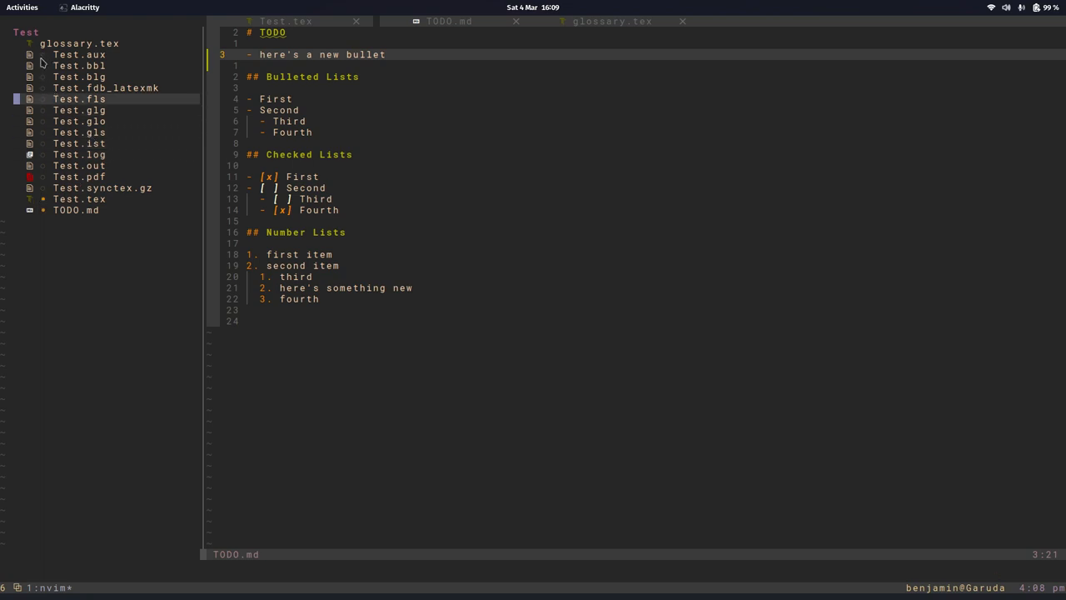
pyautogui.moveTo(46, 209)
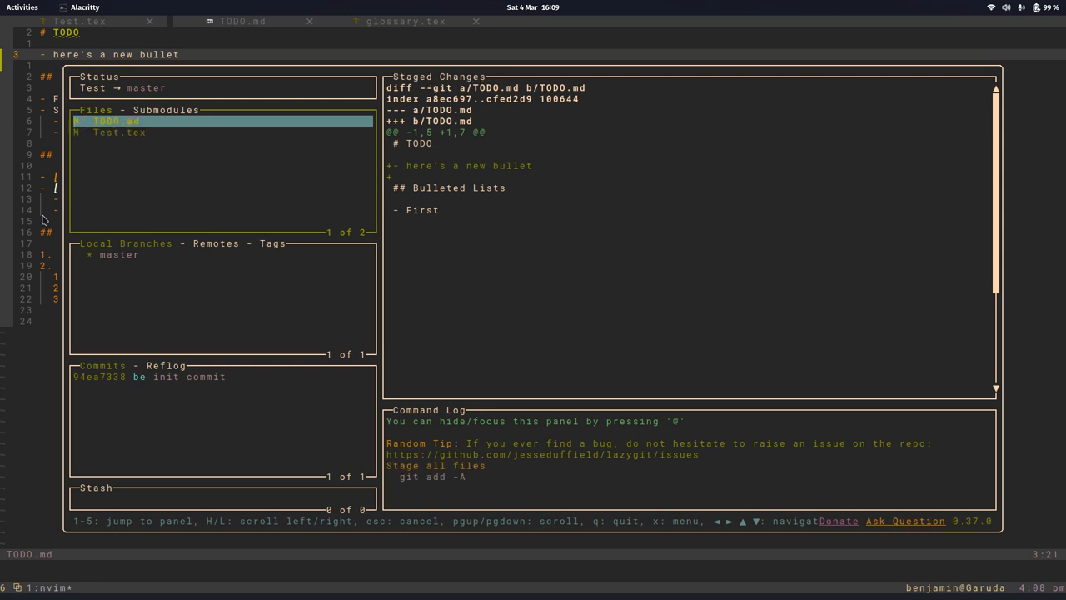
# Write the commit message 'update' in lazygit and confirm the commit
pyautogui.press('c')
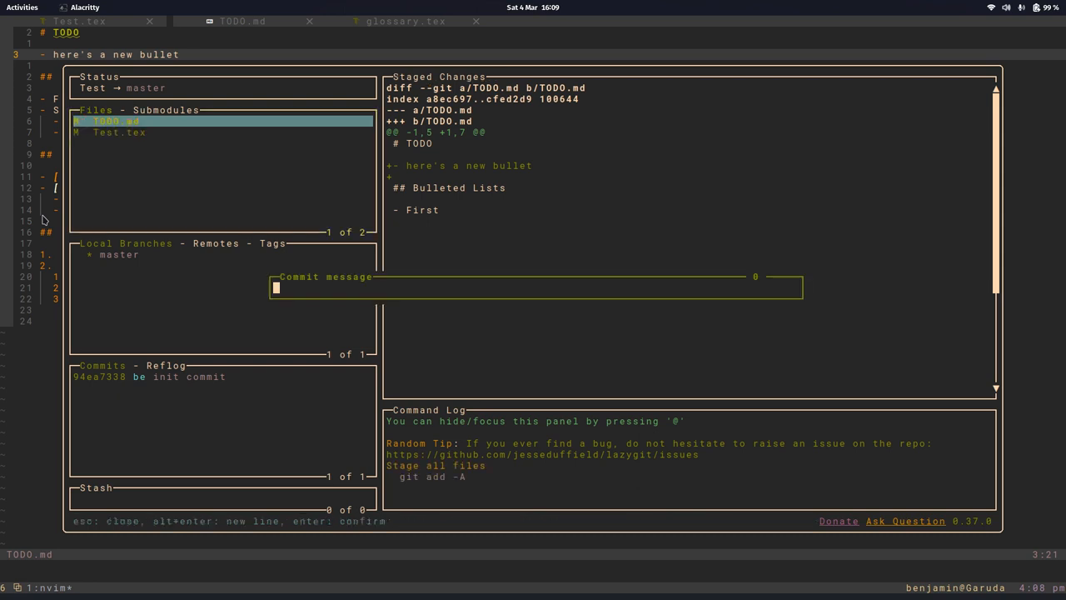
pyautogui.write('updat')
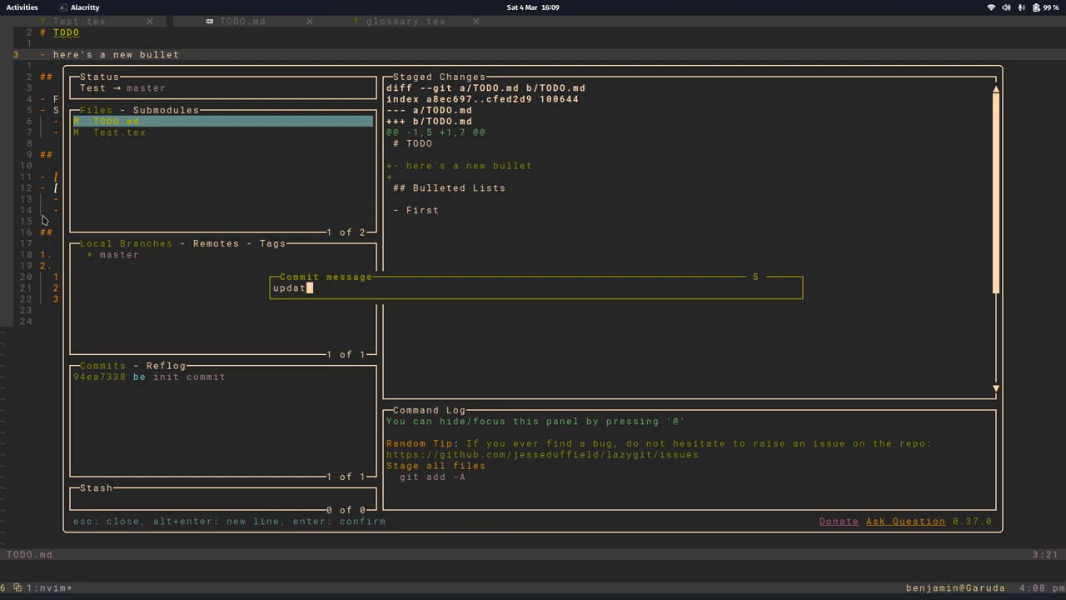
pyautogui.press('Return')
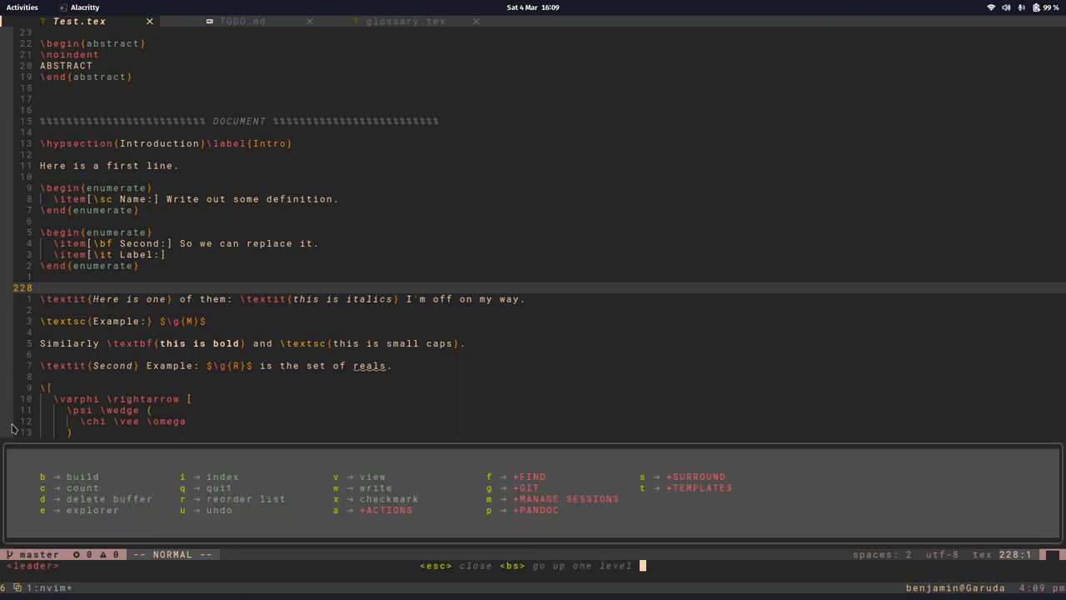
# Relaunch lazygit to see 'update' above 'init commit' with no changed files
pyautogui.click(41, 510)
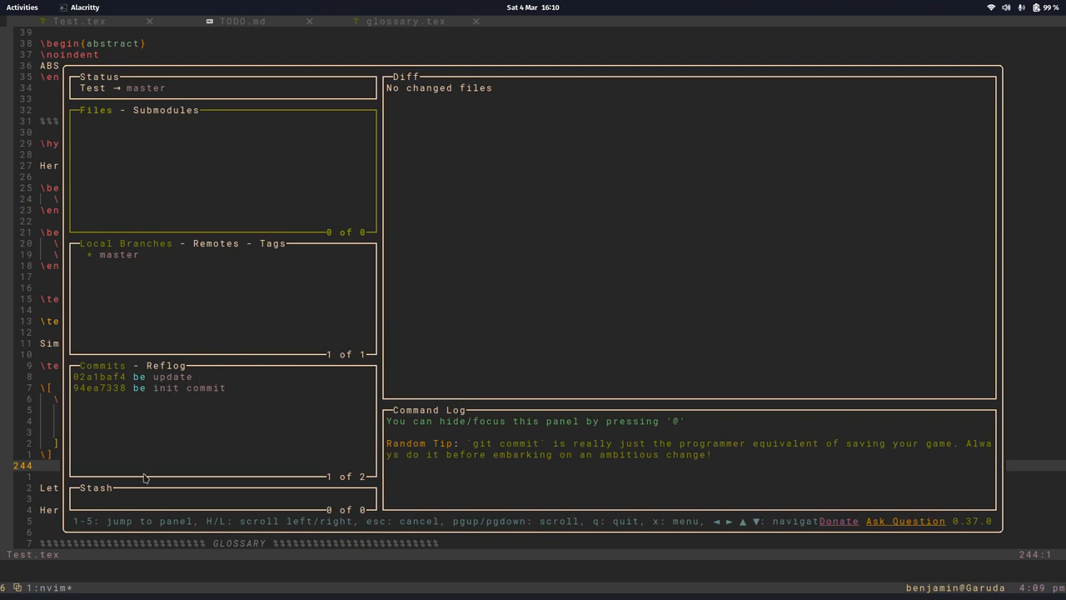
pyautogui.moveTo(162, 398)
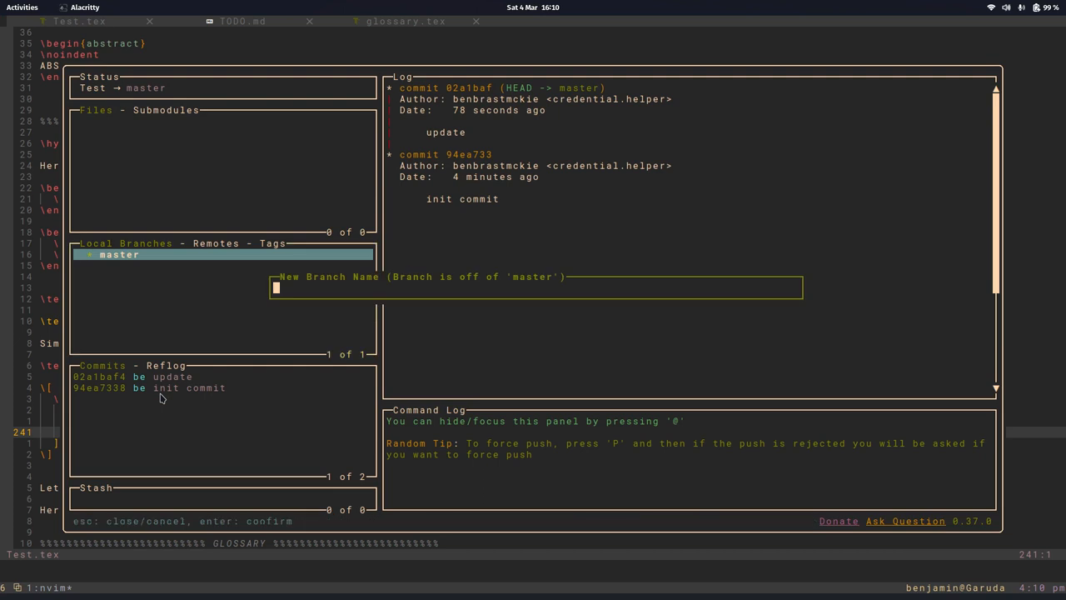
# Create and check out a new branch named 'test' from master in lazygit
pyautogui.write('test')
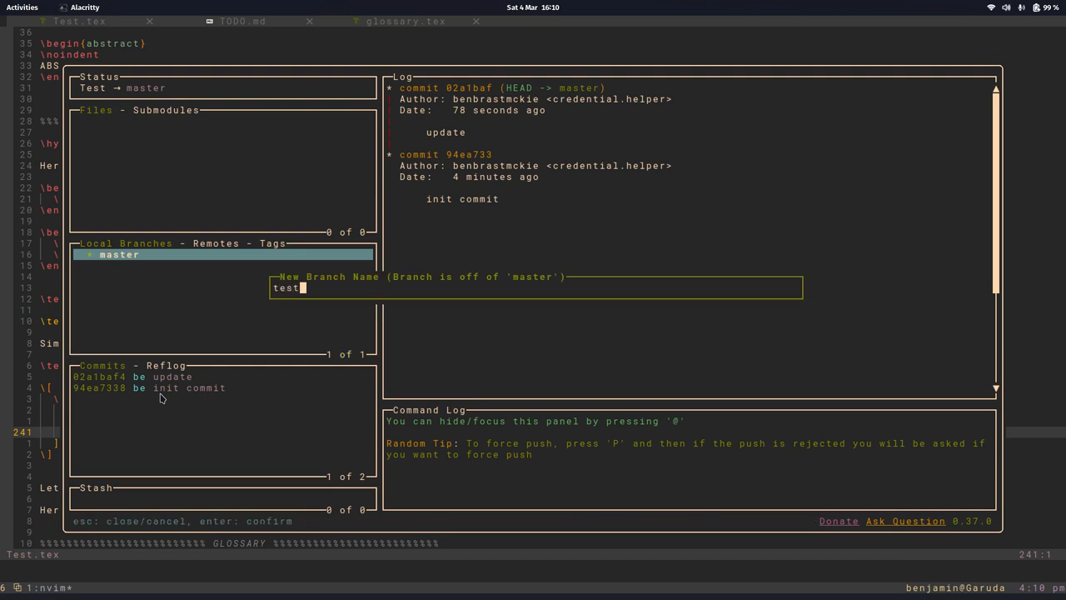
pyautogui.press('Return')
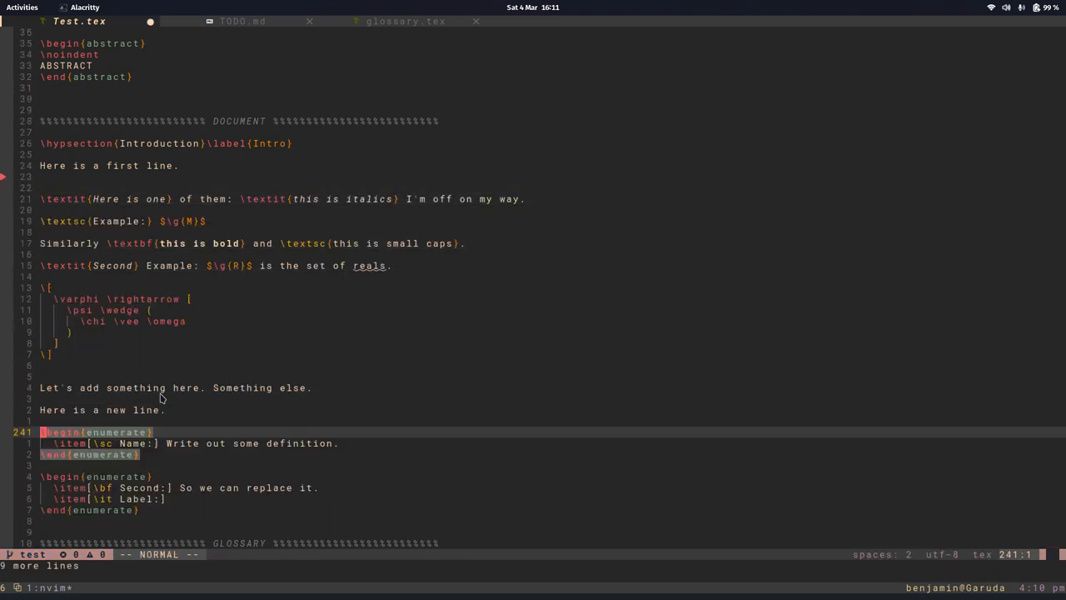
# Replace the bold/small-caps line, Second example and formula with 'Maybe this is a better direction.' and save
pyautogui.press('V')
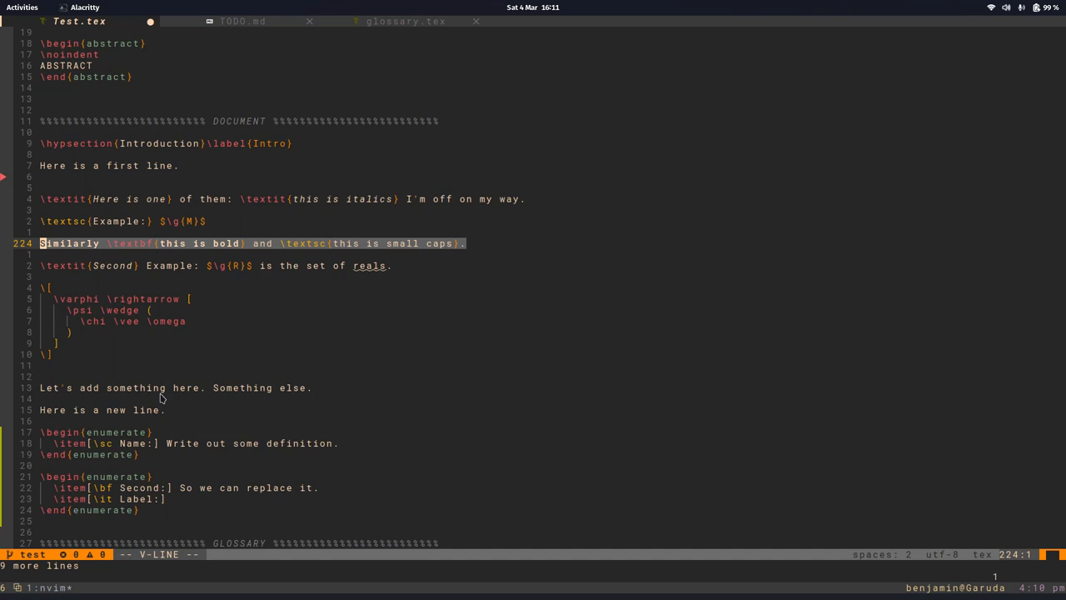
pyautogui.press('d')
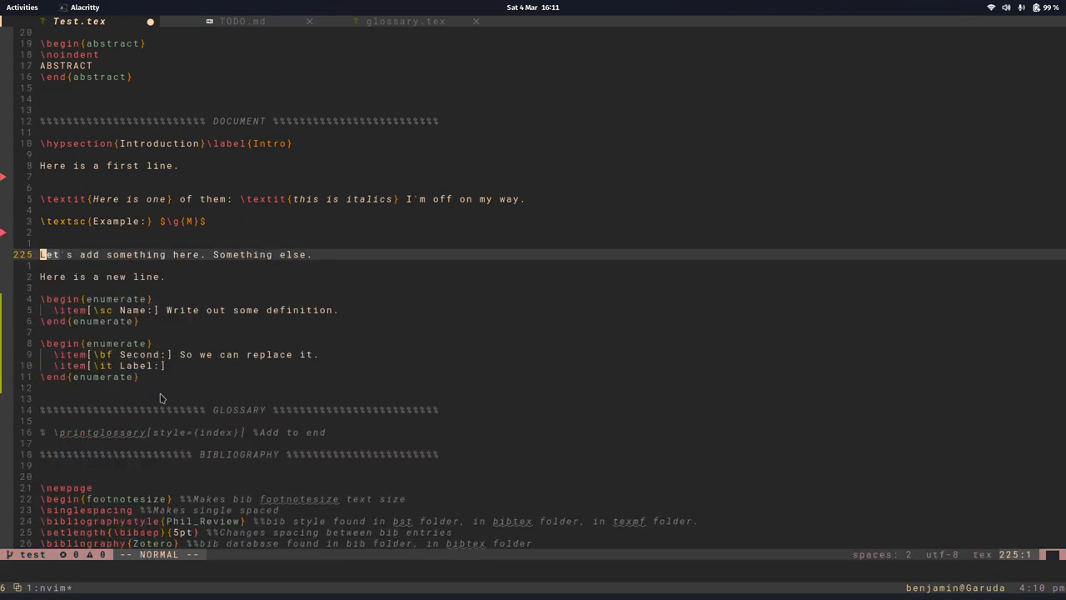
pyautogui.press('o')
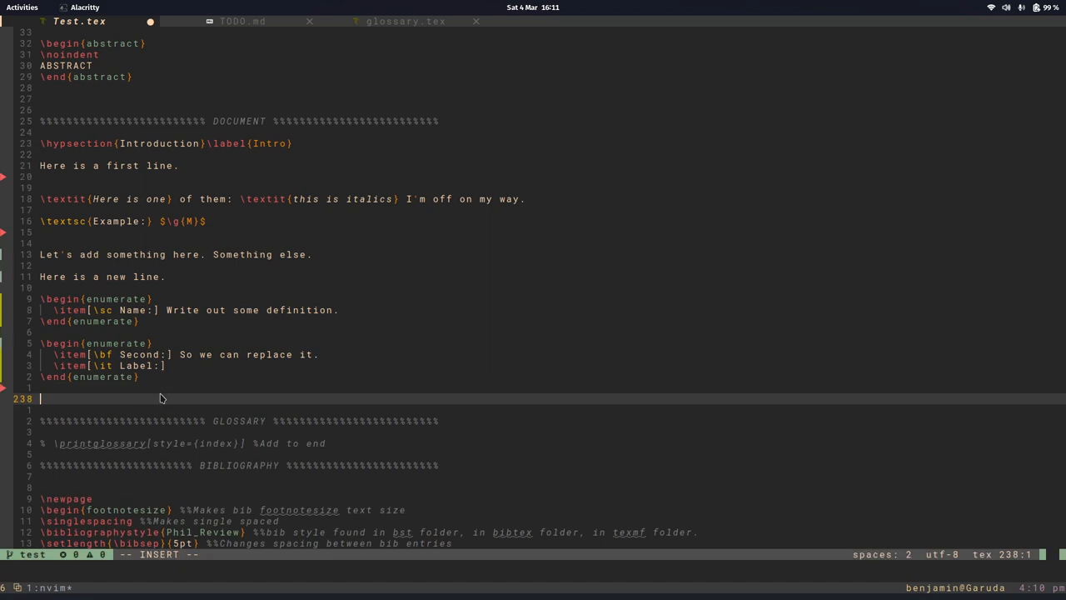
pyautogui.write('Maybe this is a b')
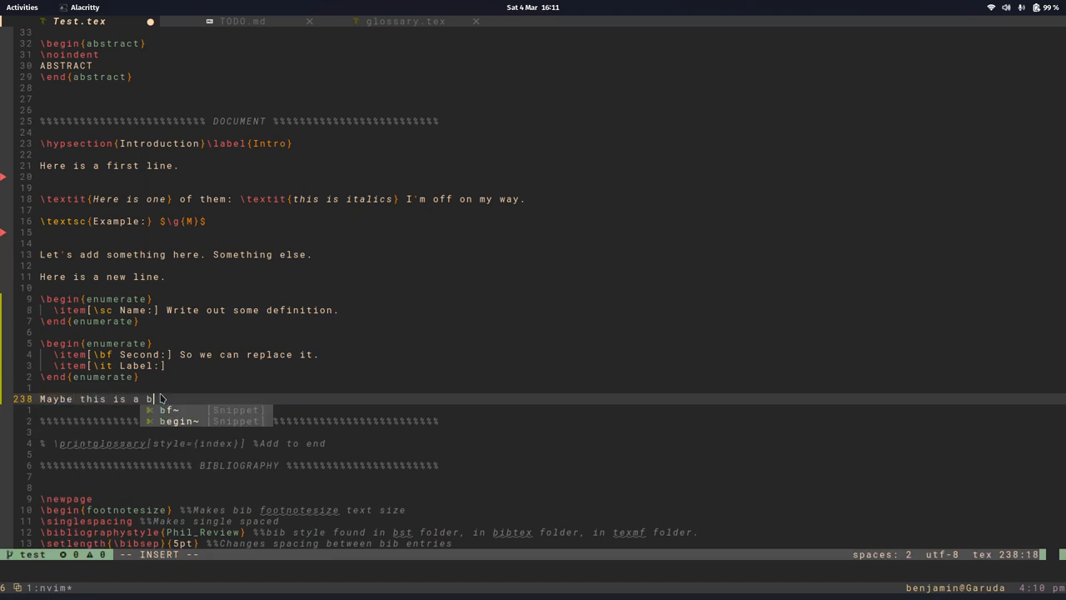
pyautogui.write('etter direction.')
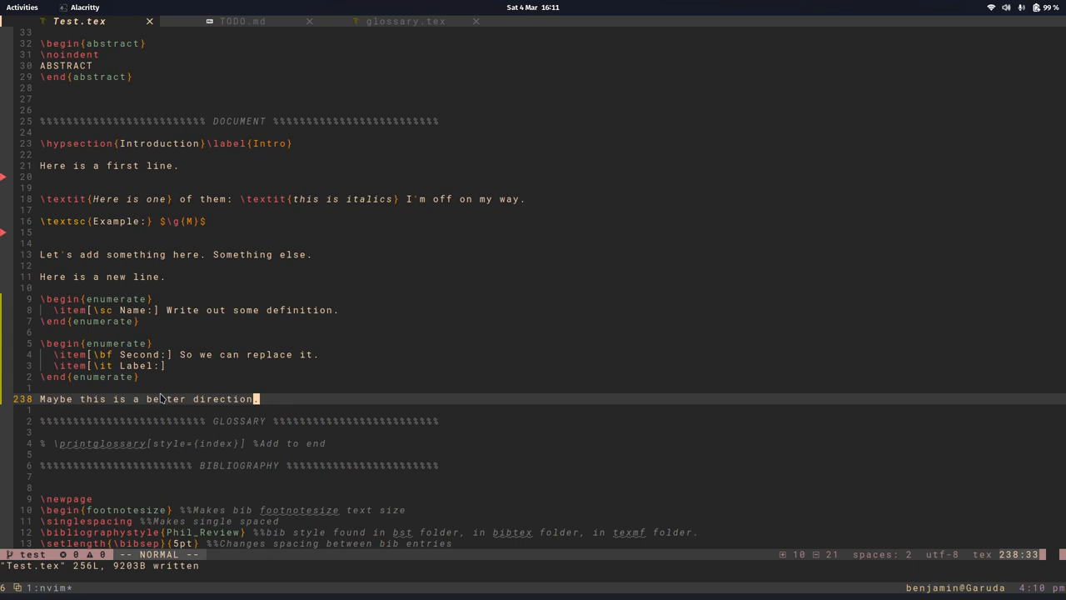
pyautogui.press('space')
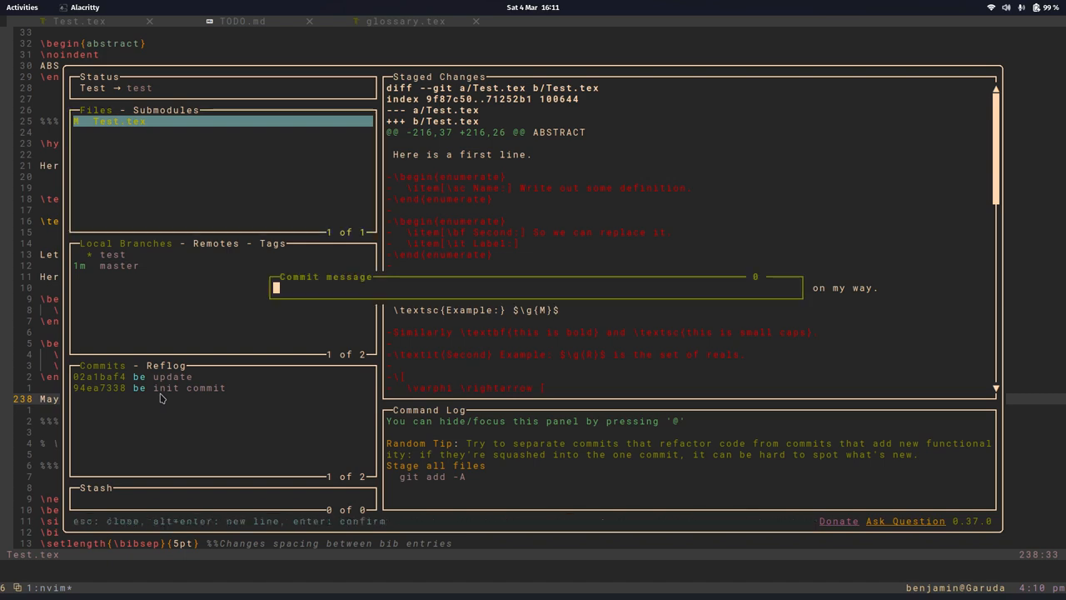
# Commit the staged Test.tex changes as 'made some radical changes' and show the test branch history
pyautogui.write('made some rad')
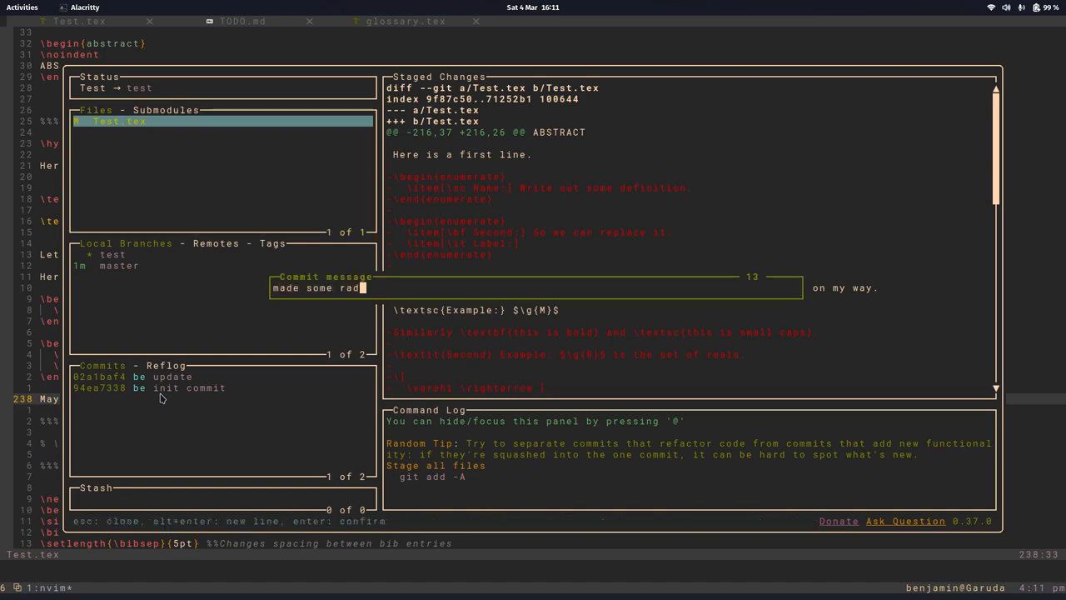
pyautogui.write('ical cha')
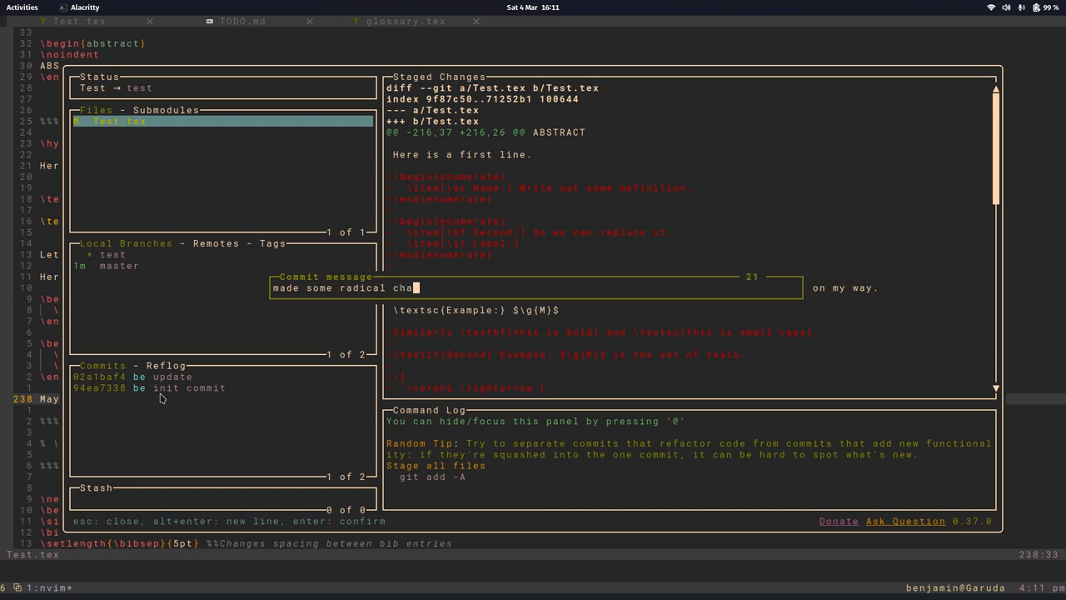
pyautogui.press('Return')
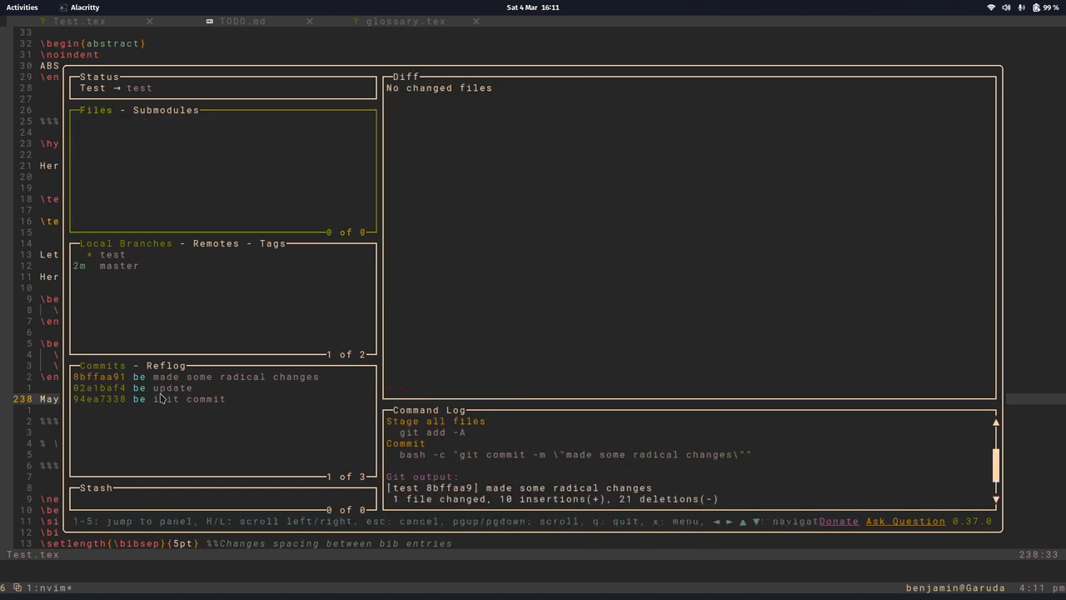
pyautogui.click(112, 254)
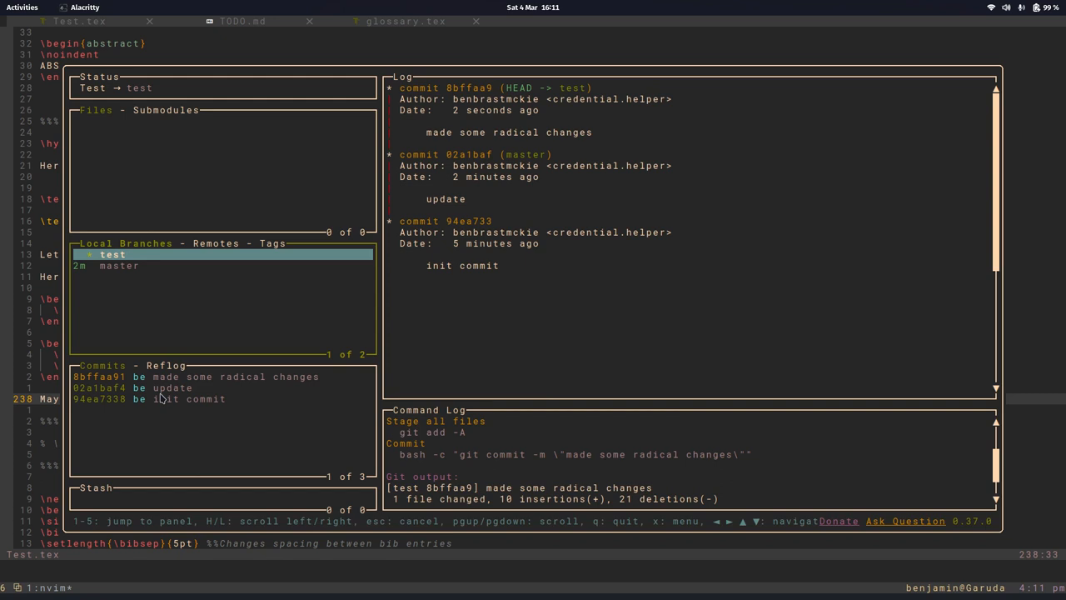
# Switch branches in lazygit's Local Branches panel and return to editing Test.tex
pyautogui.click(200, 377)
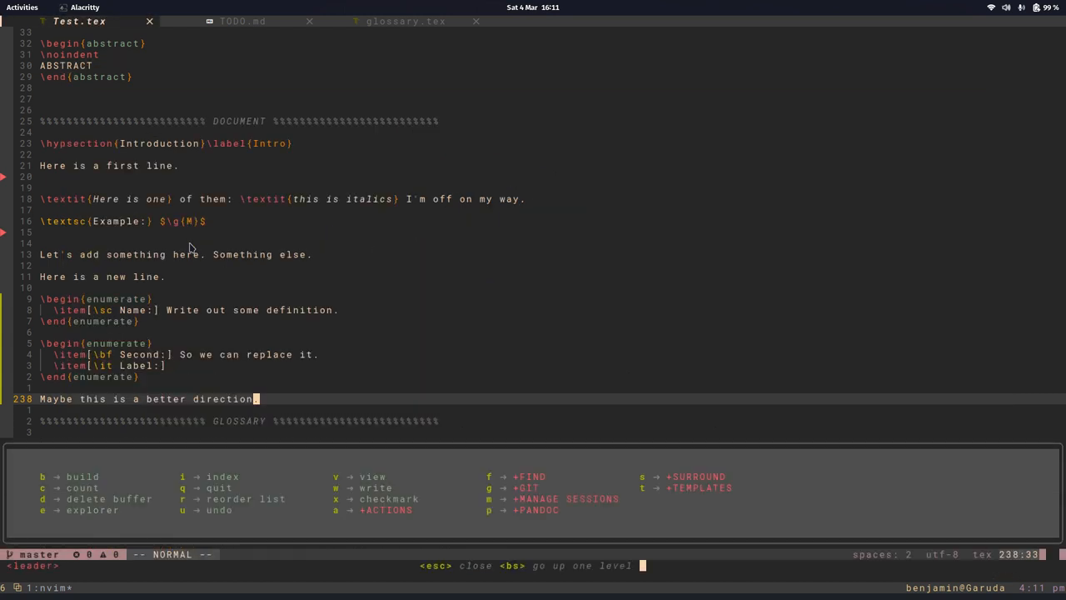
pyautogui.click(242, 21)
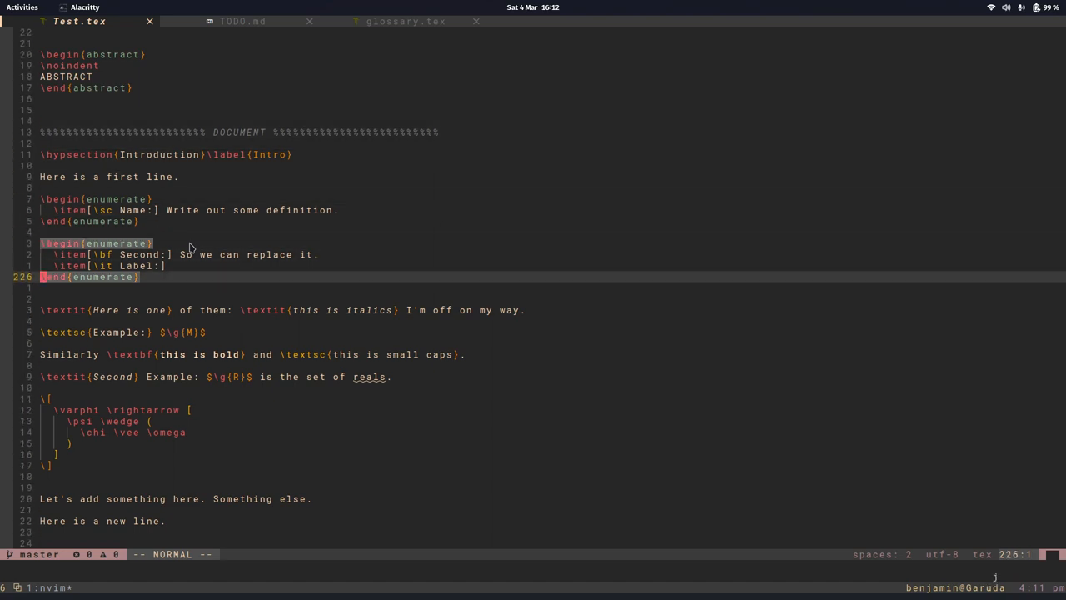
pyautogui.scroll(-3)
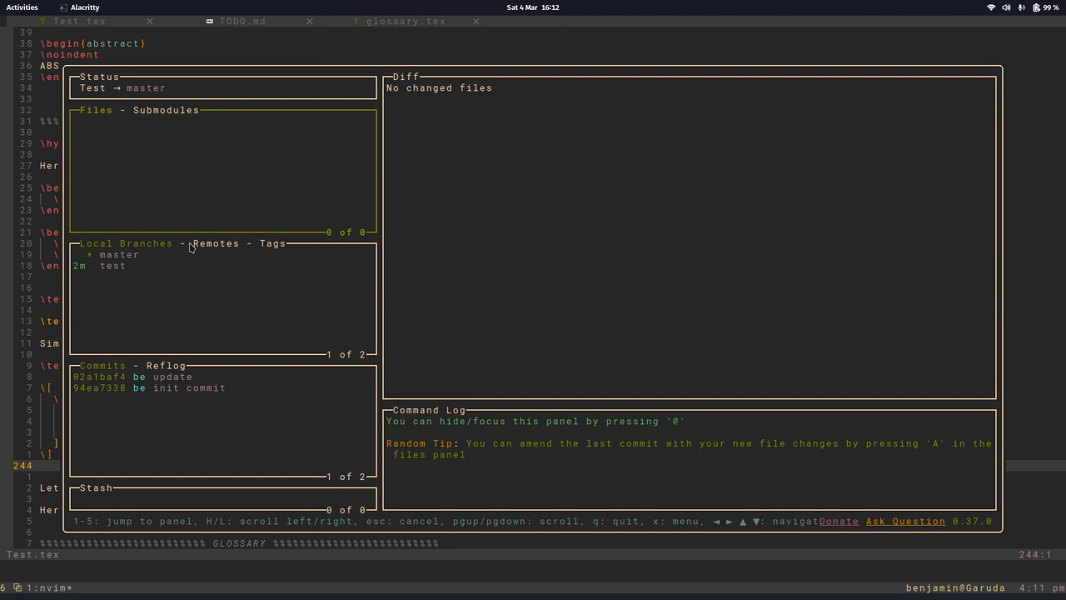
pyautogui.click(113, 265)
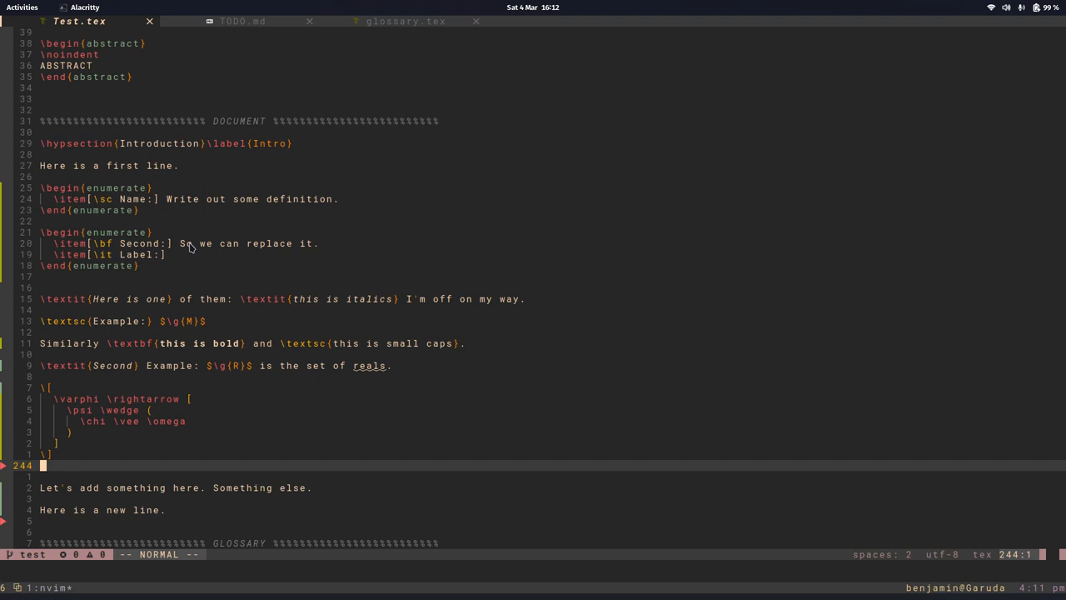
# Add a new line 'One last change' below 'Maybe this is a better direction.' in Test.tex
pyautogui.press('space')
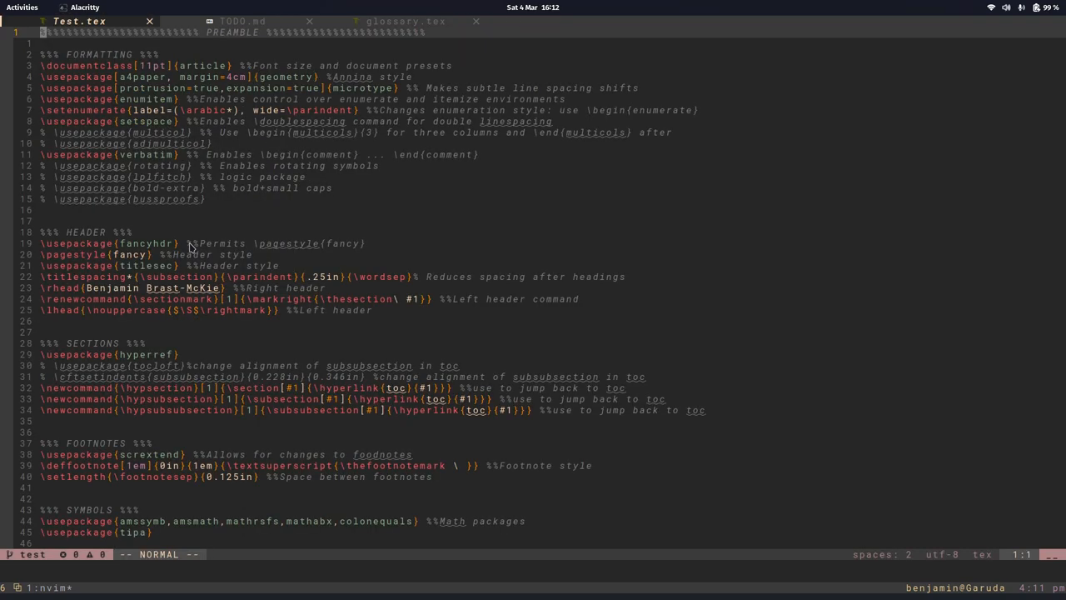
pyautogui.scroll(-3)
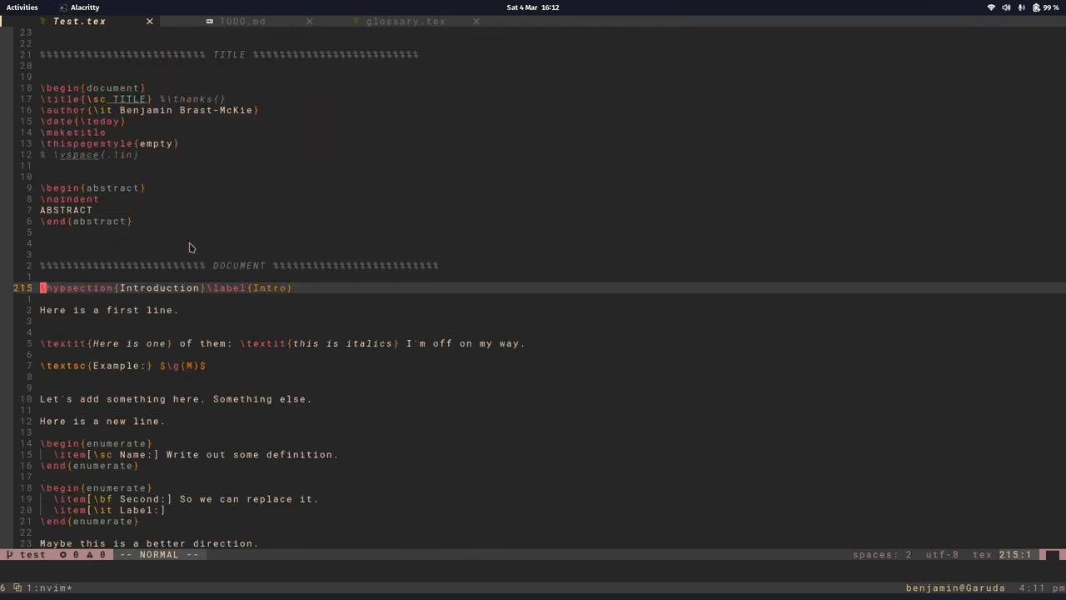
pyautogui.scroll(-3)
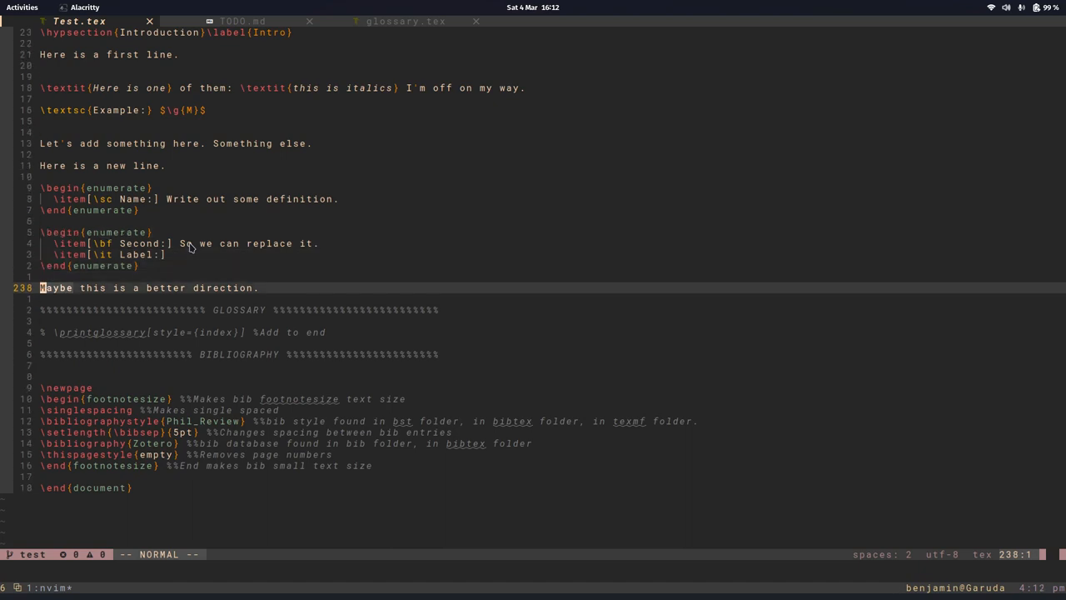
pyautogui.press('o')
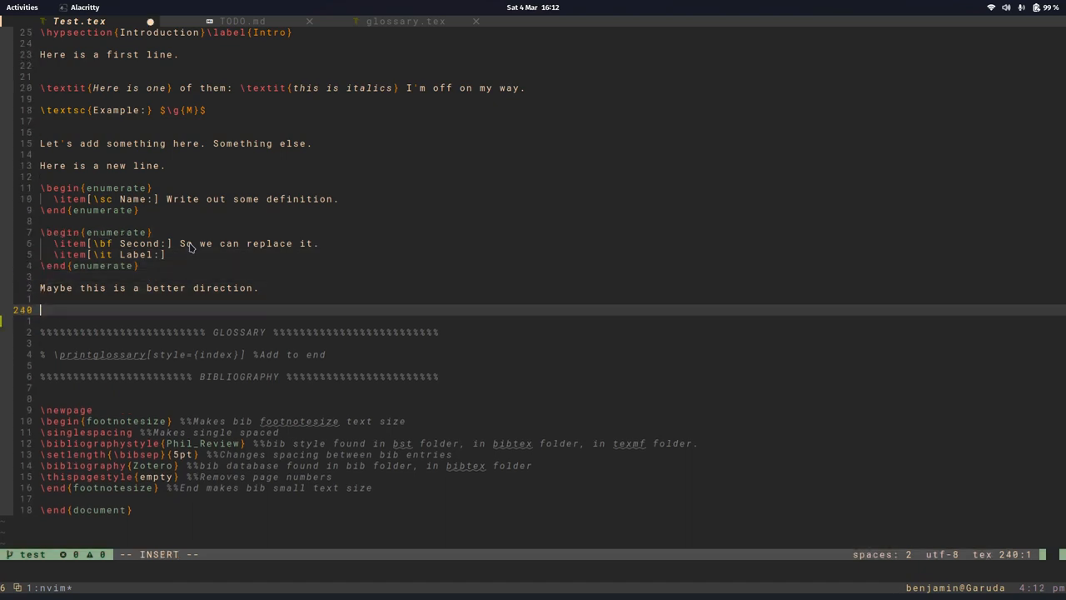
pyautogui.write('One last change')
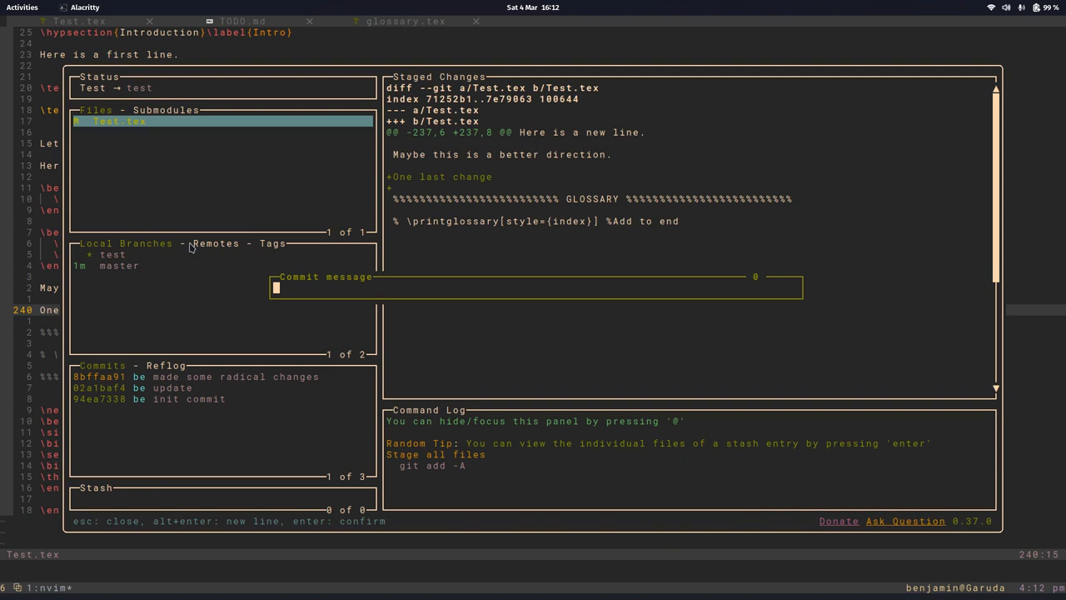
# Commit with the message 'finished test branch' and select the branch in Local Branches
pyautogui.write('finite')
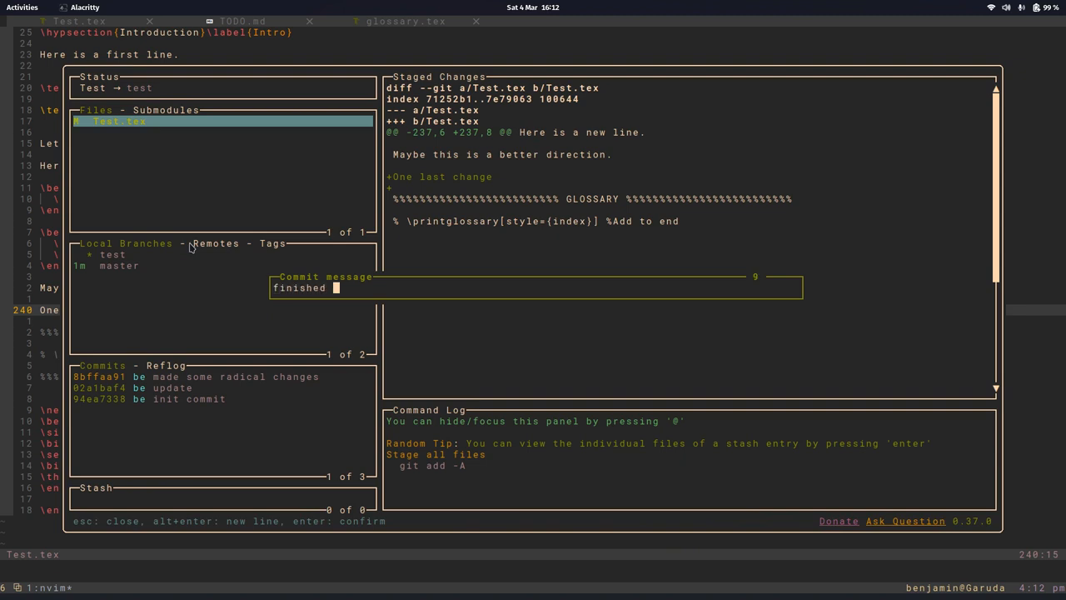
pyautogui.write('test bran')
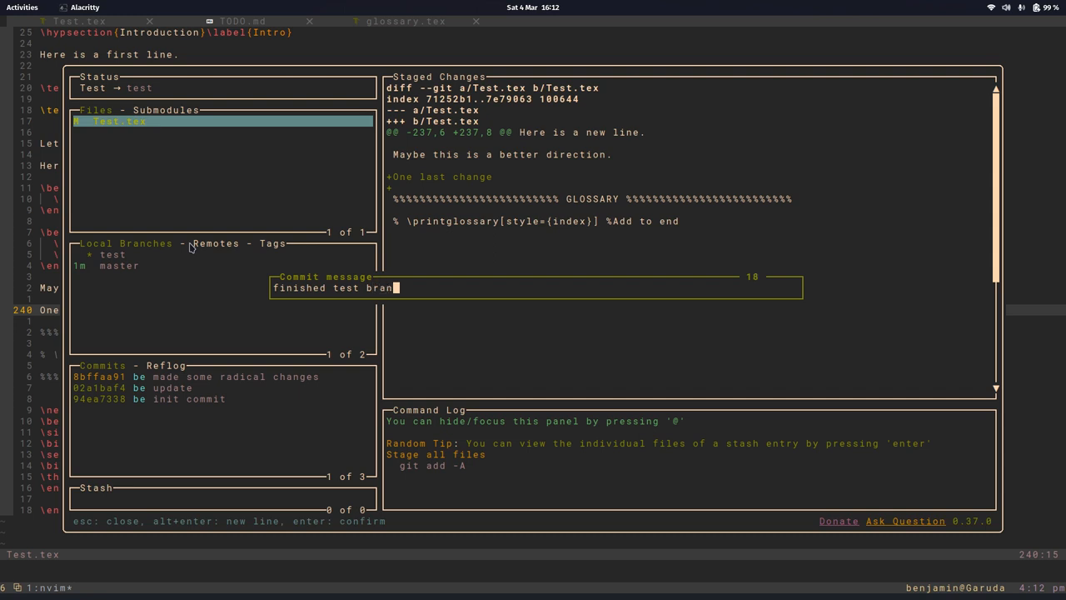
pyautogui.press('Return')
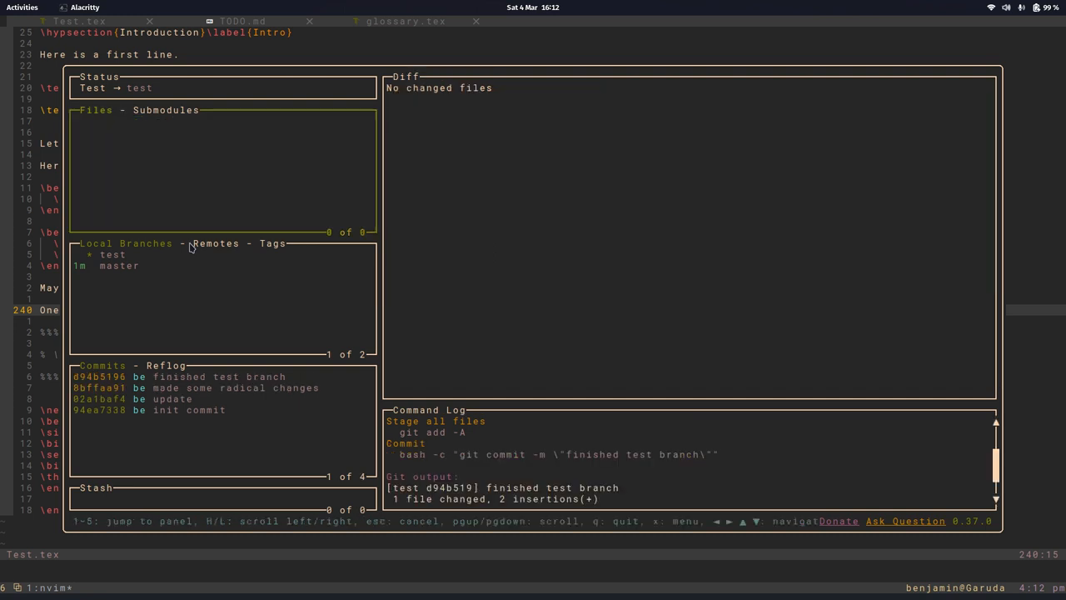
pyautogui.click(112, 254)
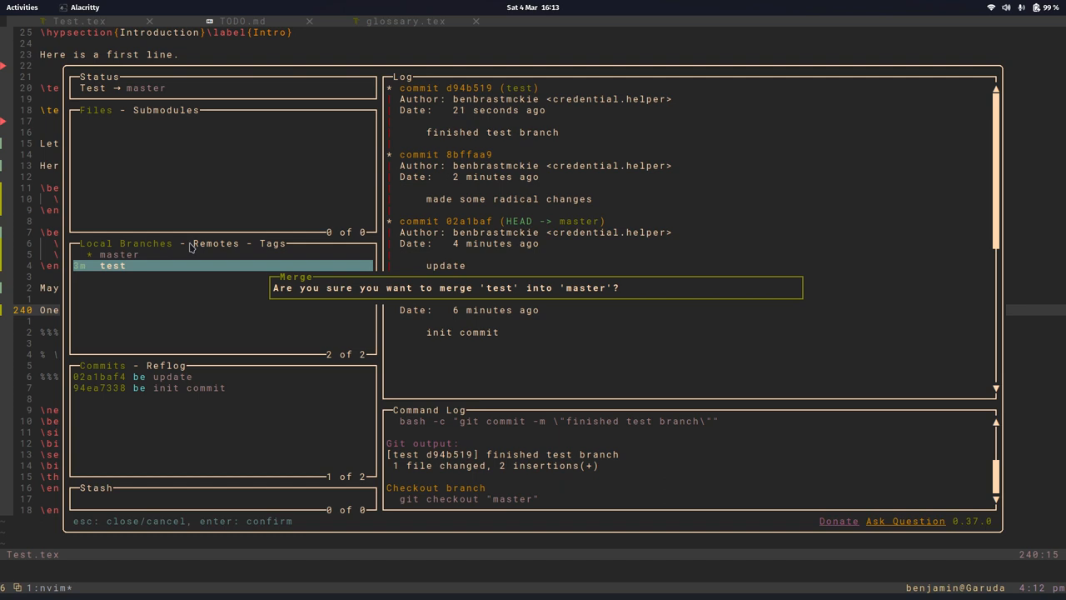
# Confirm merging test into master and show master's commit log
pyautogui.press('Return')
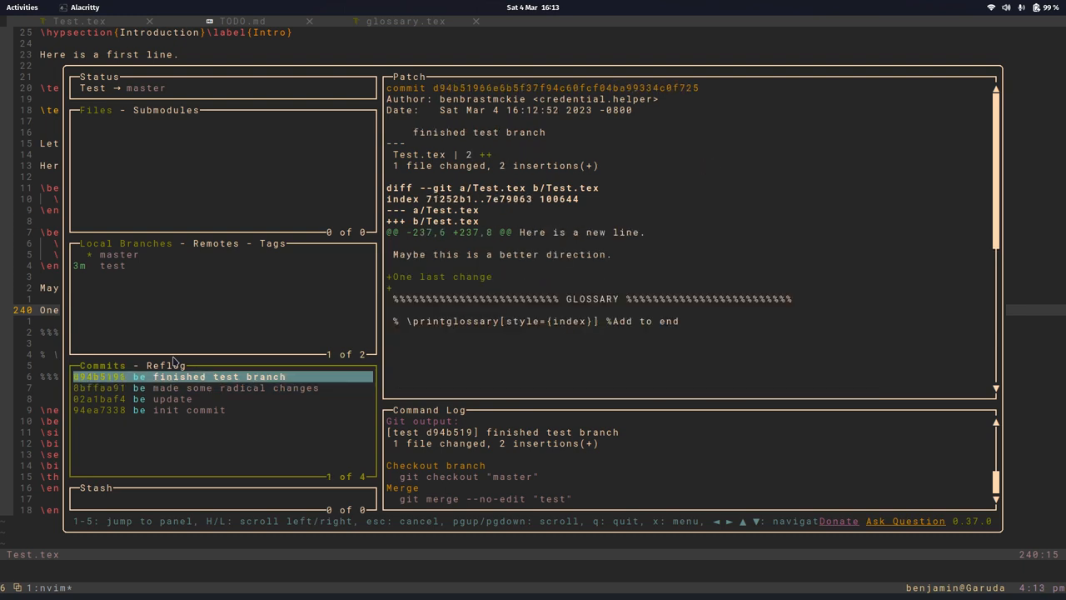
pyautogui.click(117, 254)
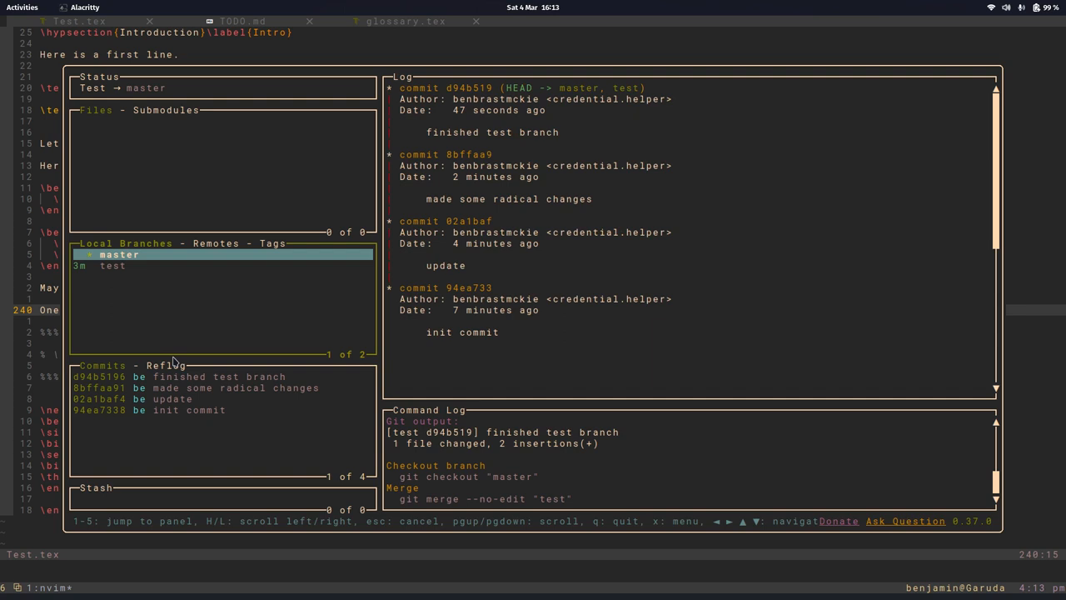
# Move to the test branch in Local Branches and confirm deleting it
pyautogui.press('Down')
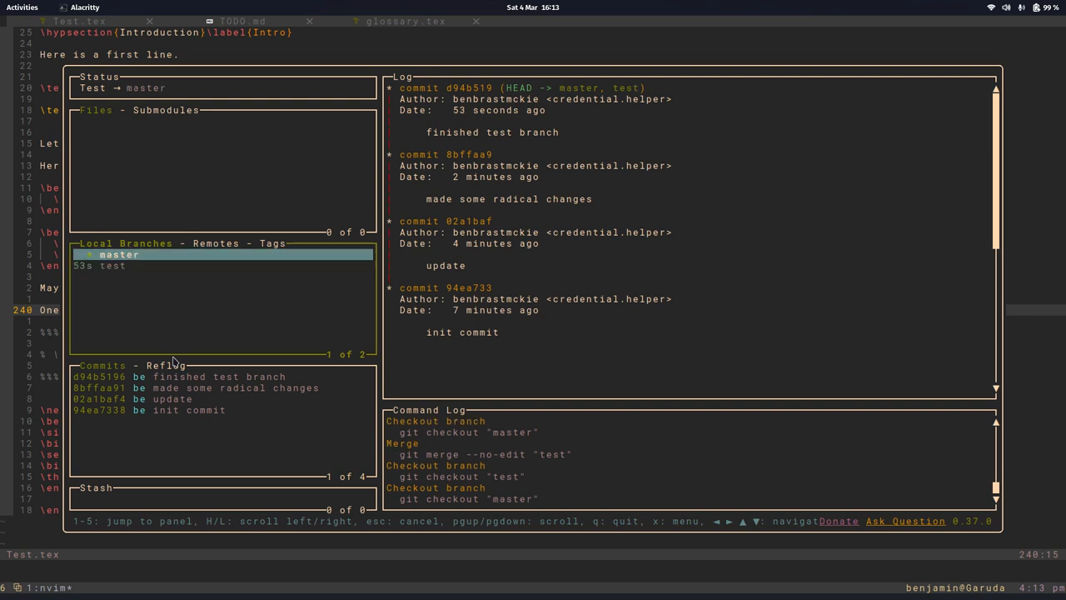
pyautogui.press('Down')
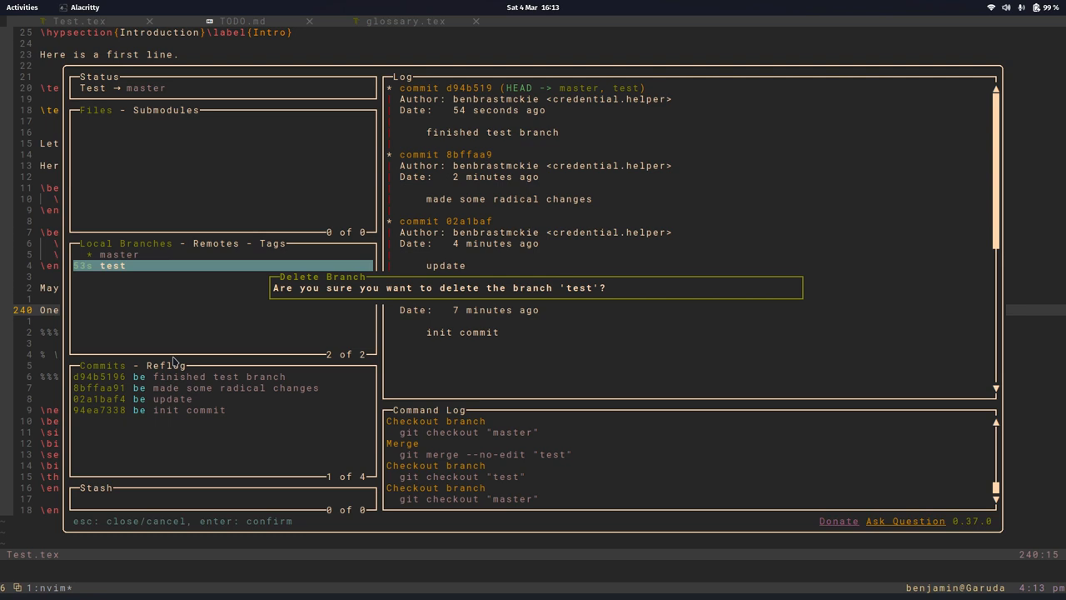
pyautogui.press('Return')
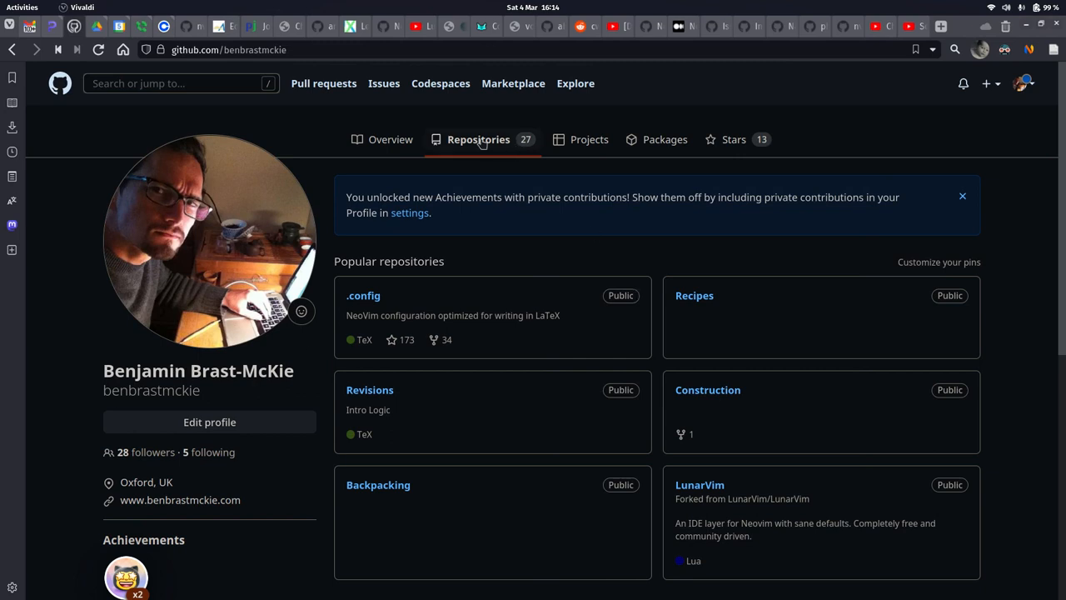
# Create a new GitHub repository named 'Test' from the Repositories page
pyautogui.click(478, 139)
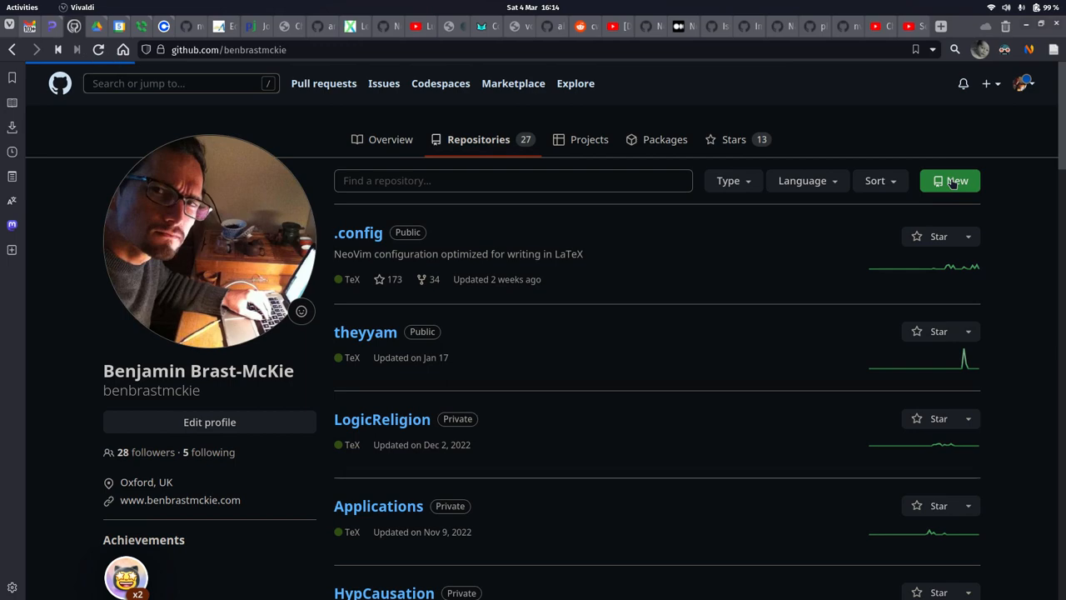
pyautogui.click(950, 181)
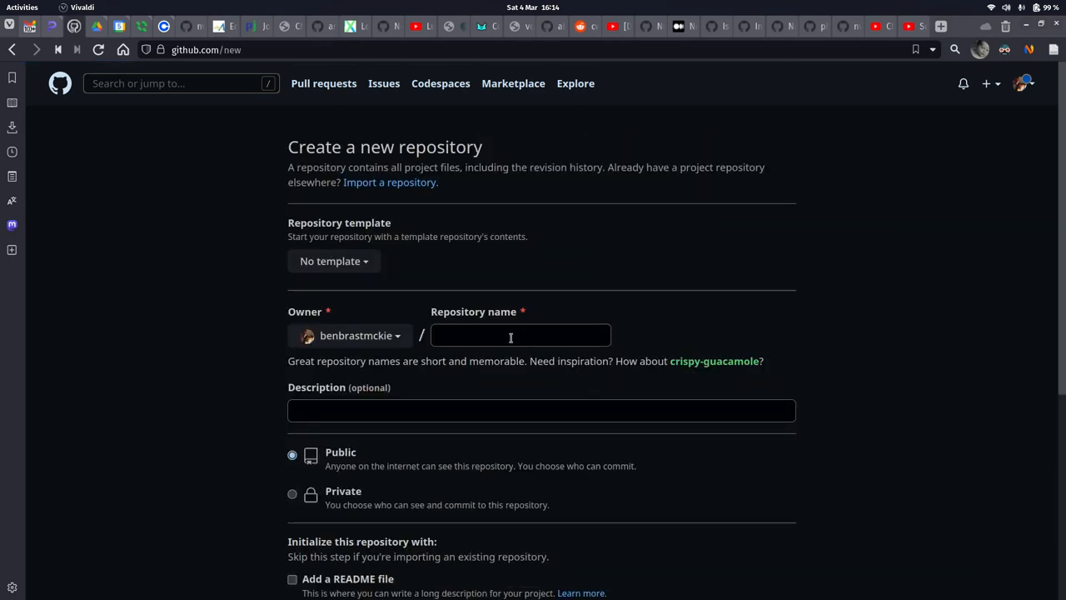
pyautogui.write('Test')
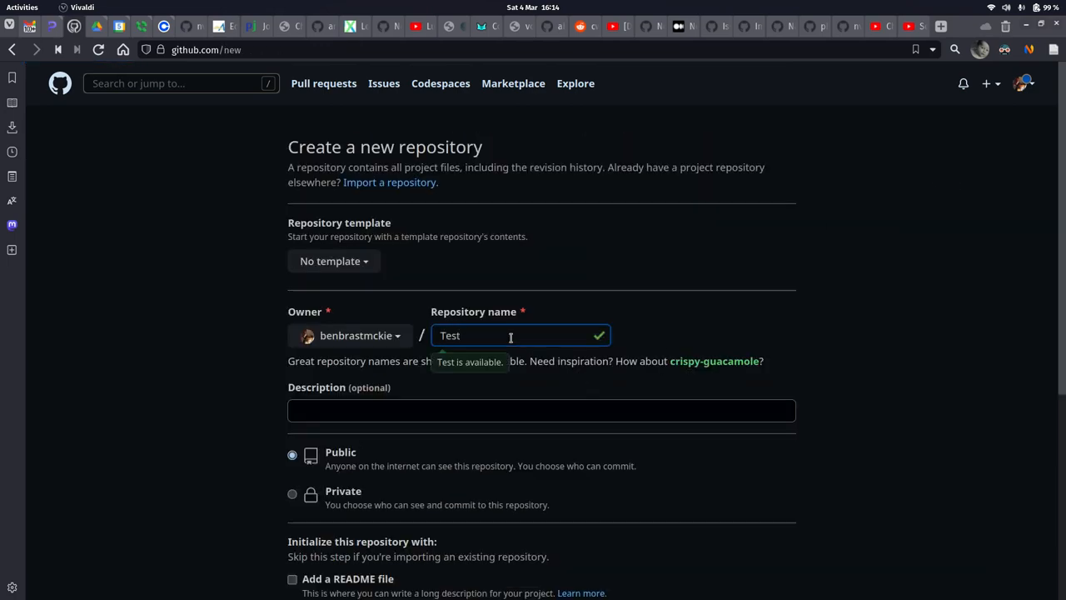
pyautogui.scroll(-3)
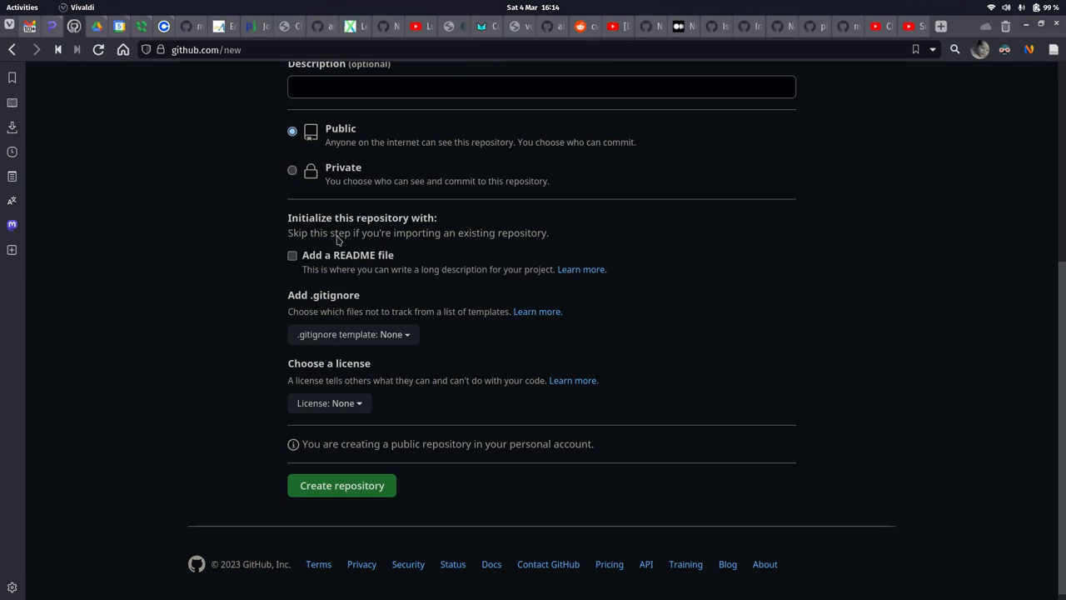
pyautogui.click(341, 484)
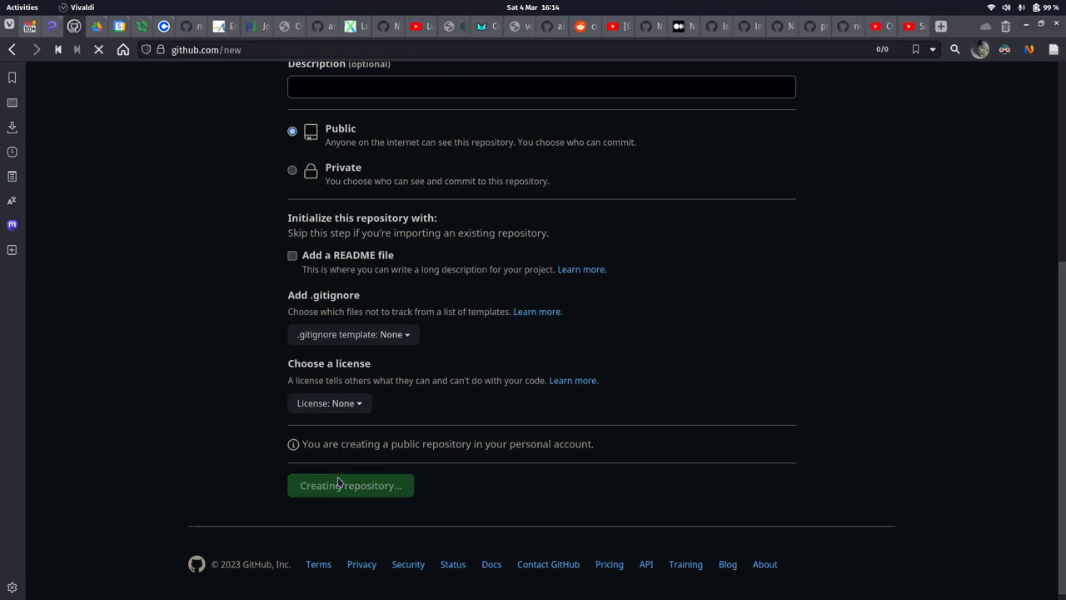
pyautogui.click(350, 485)
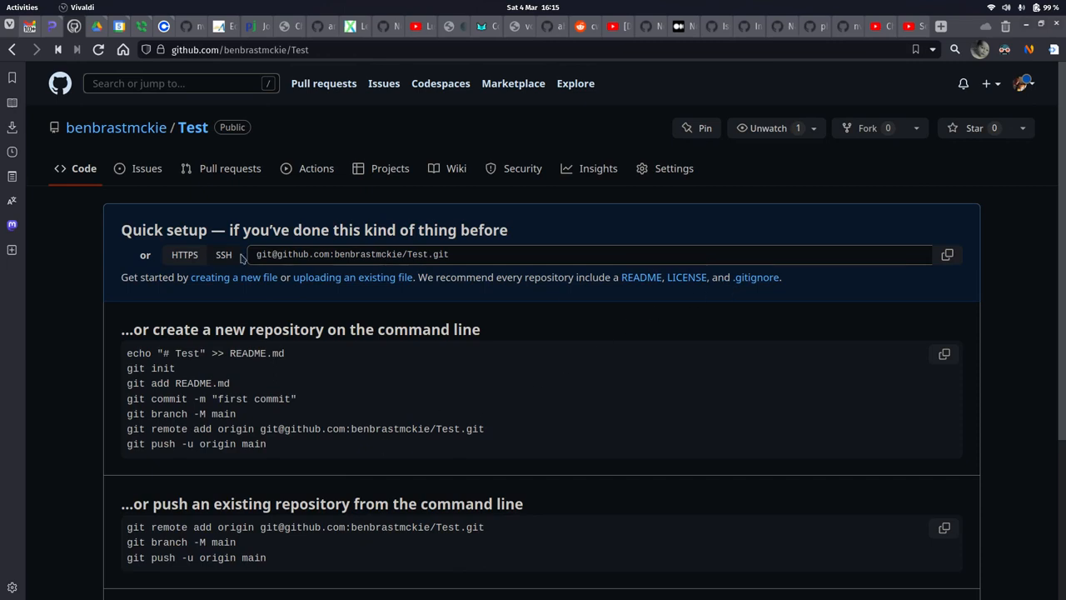
pyautogui.moveTo(877, 287)
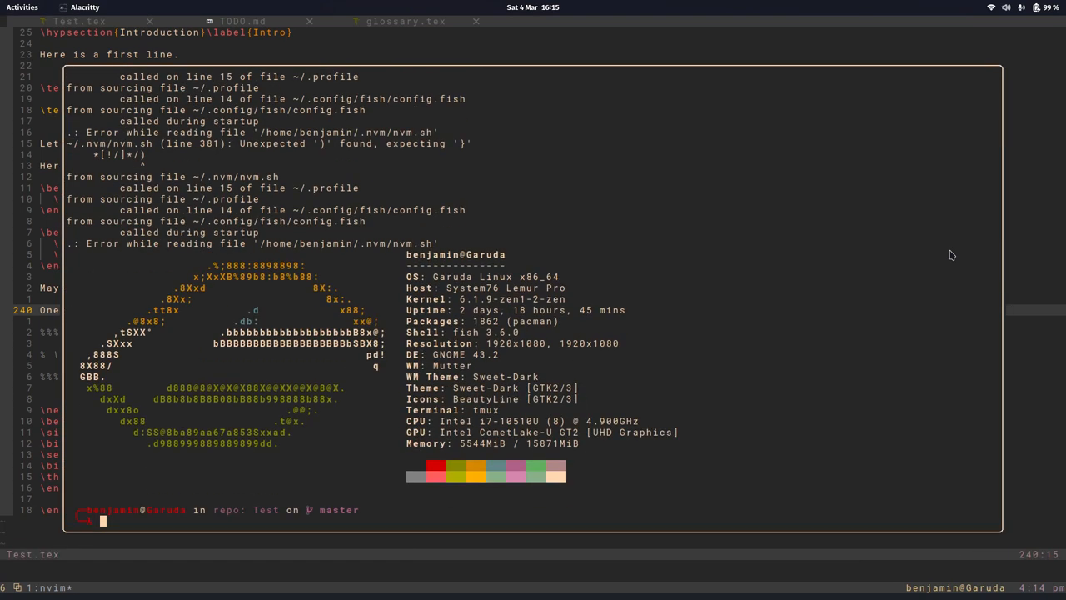
# Add the GitHub Test.git URL as origin and verify fetch/push addresses with git remote -v
pyautogui.write('git remote -v')
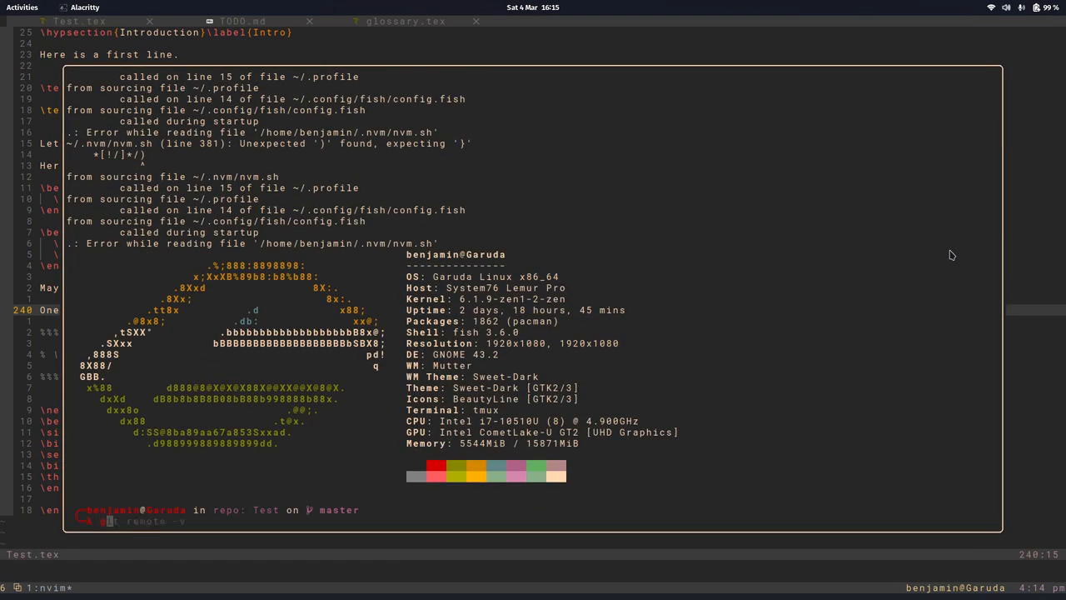
pyautogui.write('git remote -v')
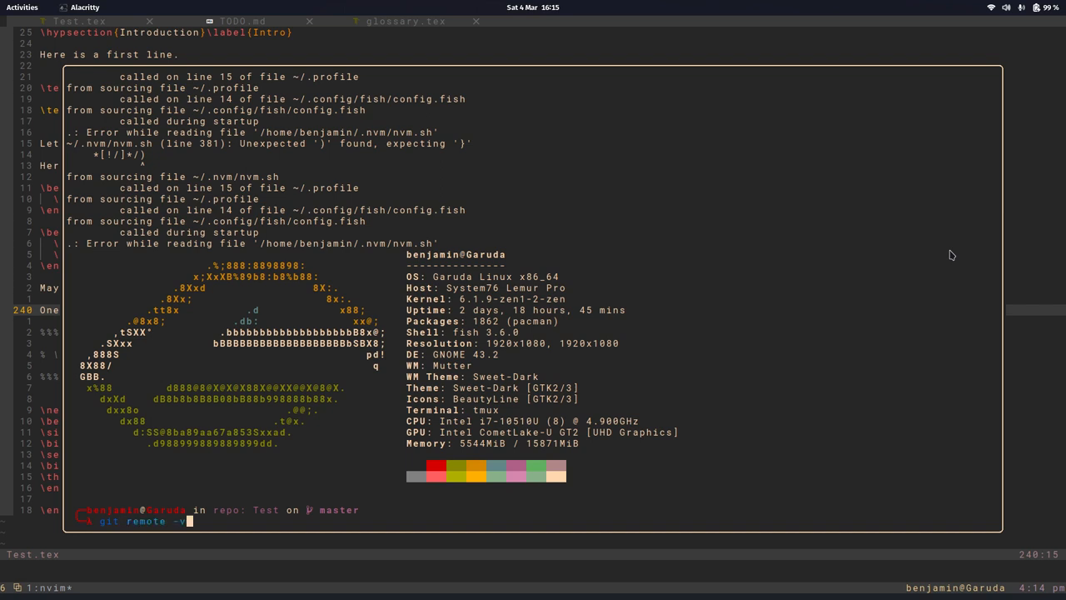
pyautogui.press('Return')
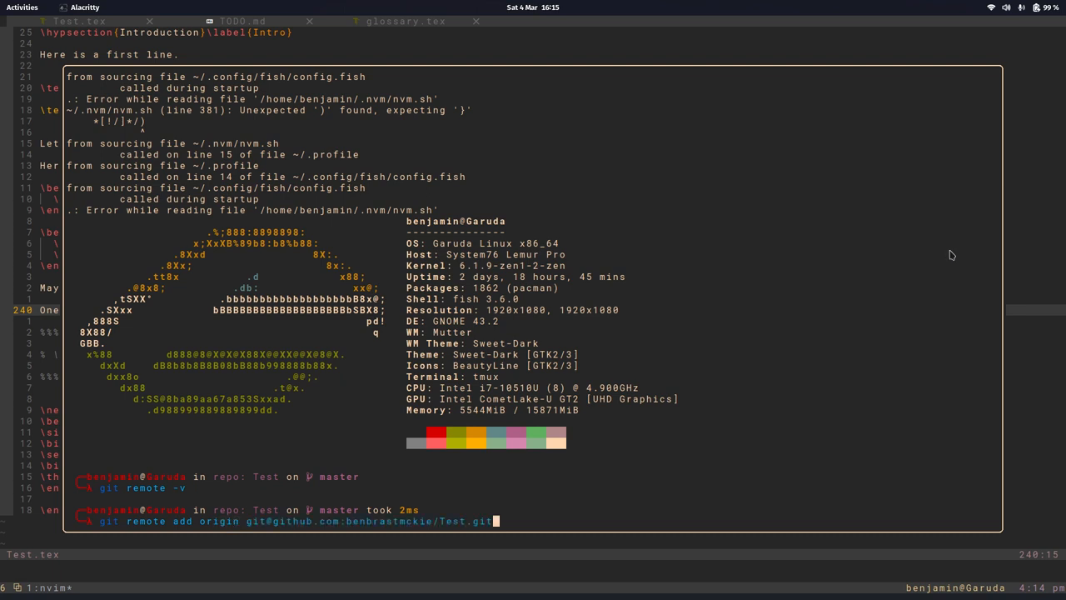
pyautogui.press('Return')
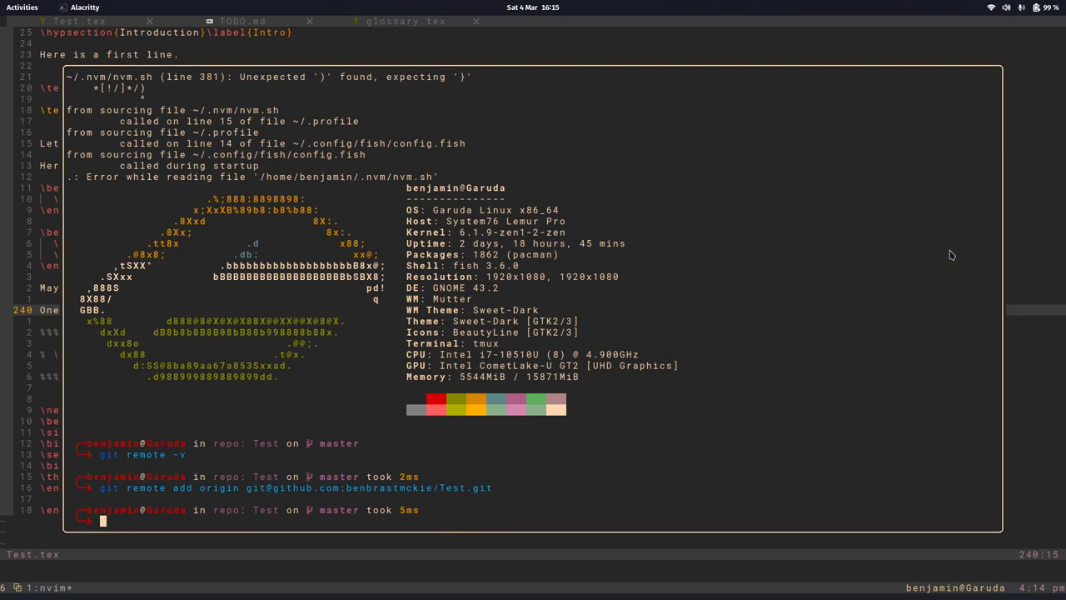
pyautogui.write('git remote -v')
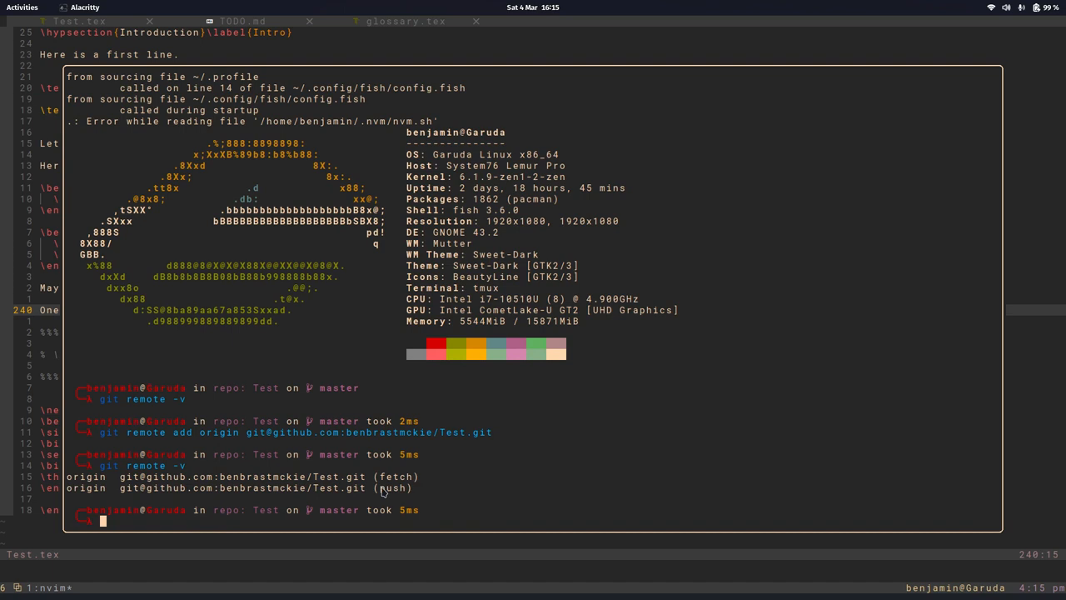
pyautogui.moveTo(283, 483)
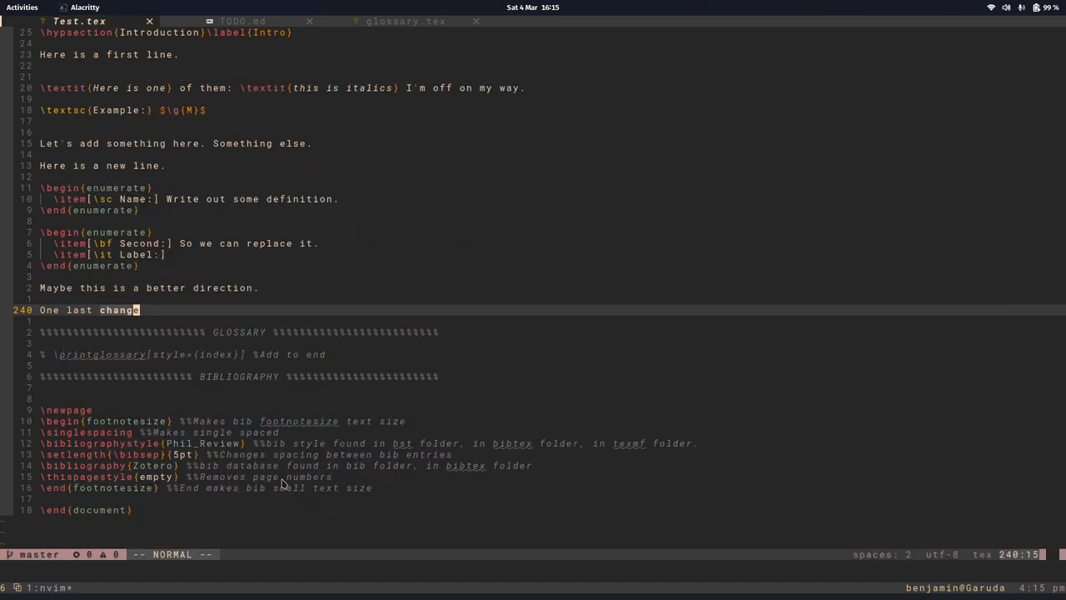
# Open lazygit and push master to GitHub with 'origin master' as upstream
pyautogui.press('space')
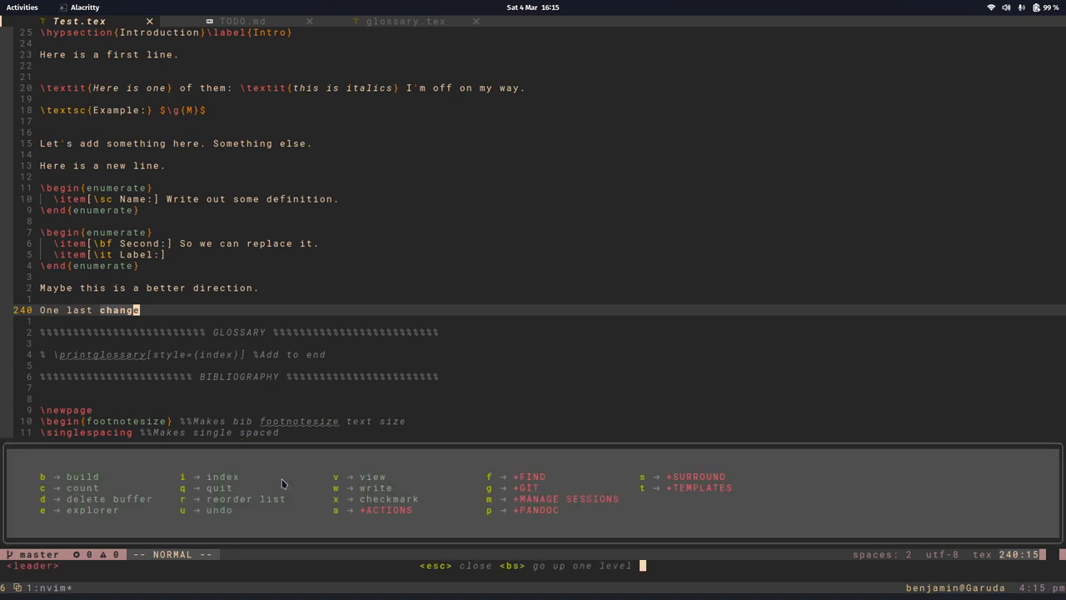
pyautogui.click(489, 487)
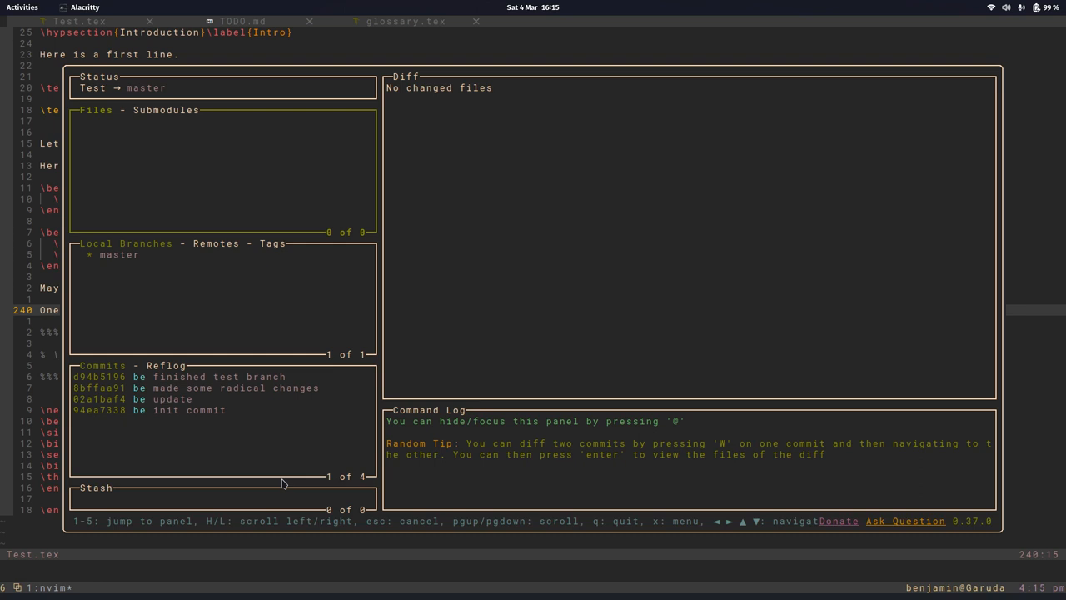
pyautogui.click(117, 254)
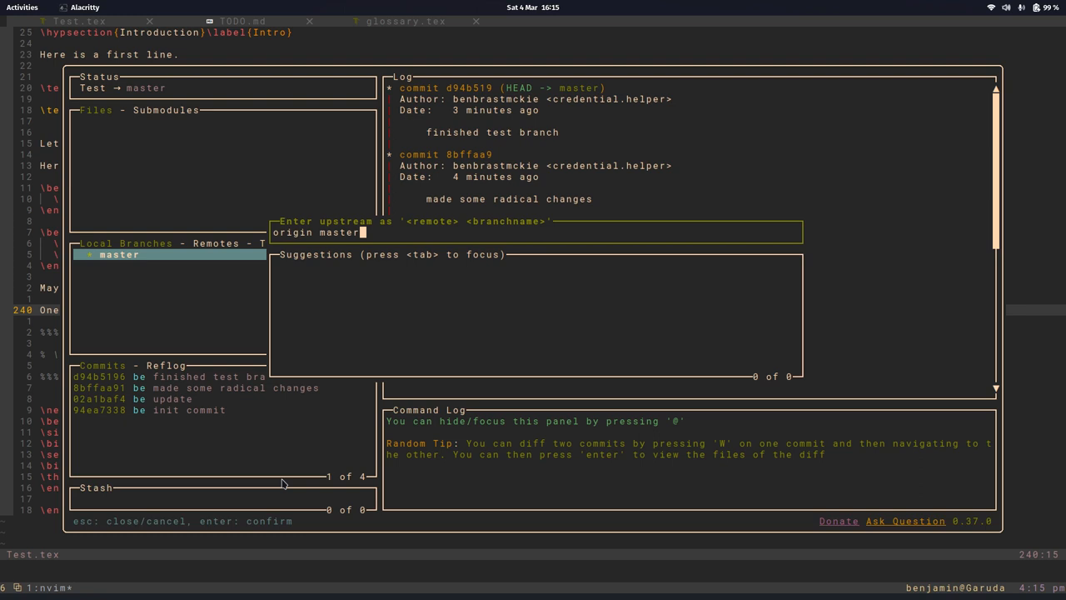
pyautogui.press('Return')
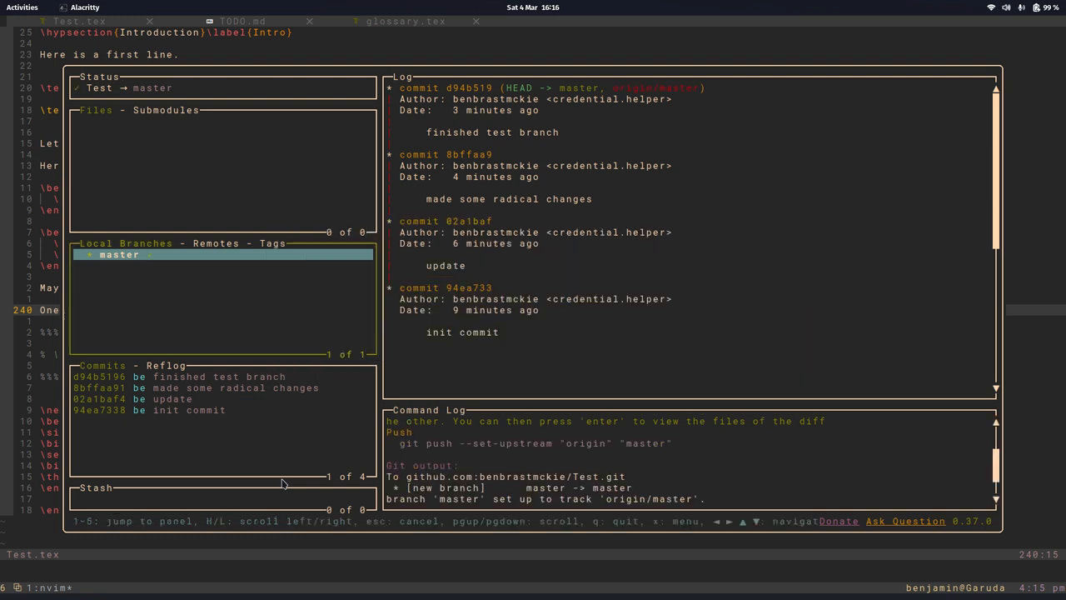
pyautogui.moveTo(150, 258)
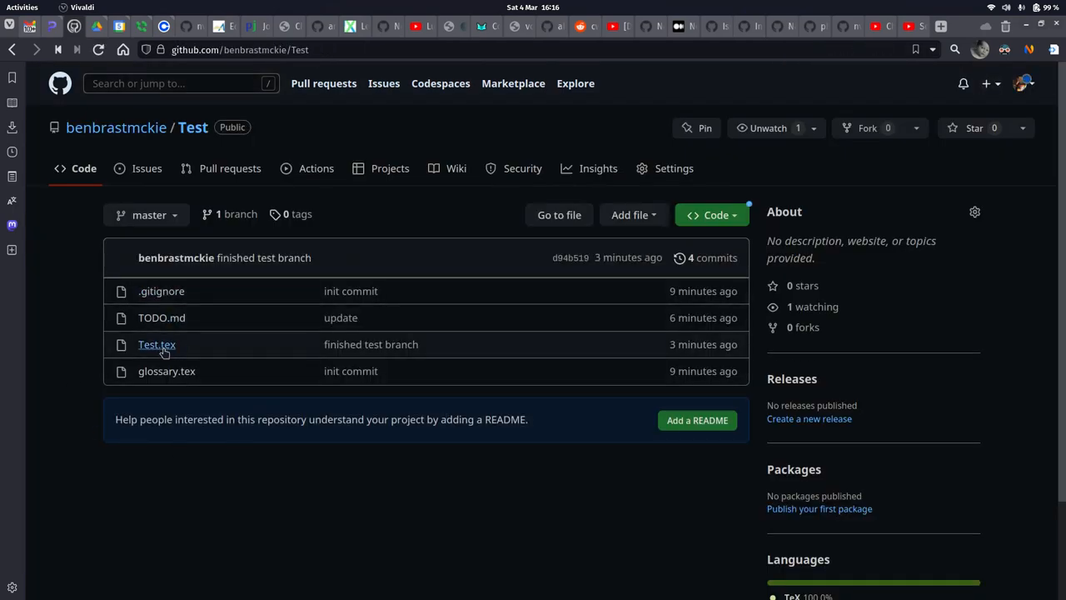
# Open Test.tex in the GitHub Test repository and scroll through its contents
pyautogui.click(157, 344)
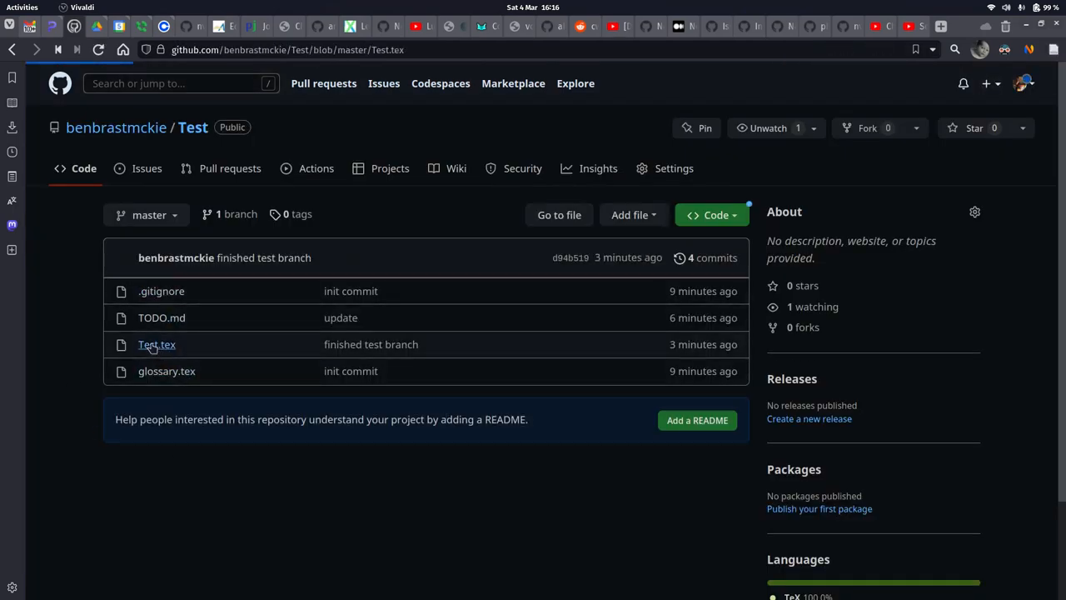
pyautogui.click(156, 344)
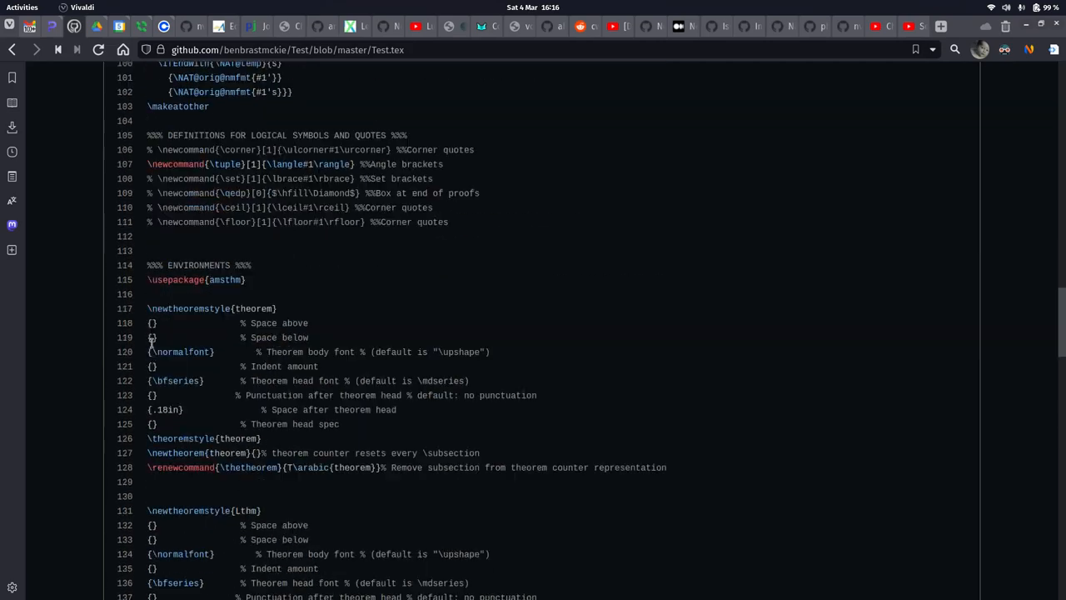
pyautogui.scroll(-3)
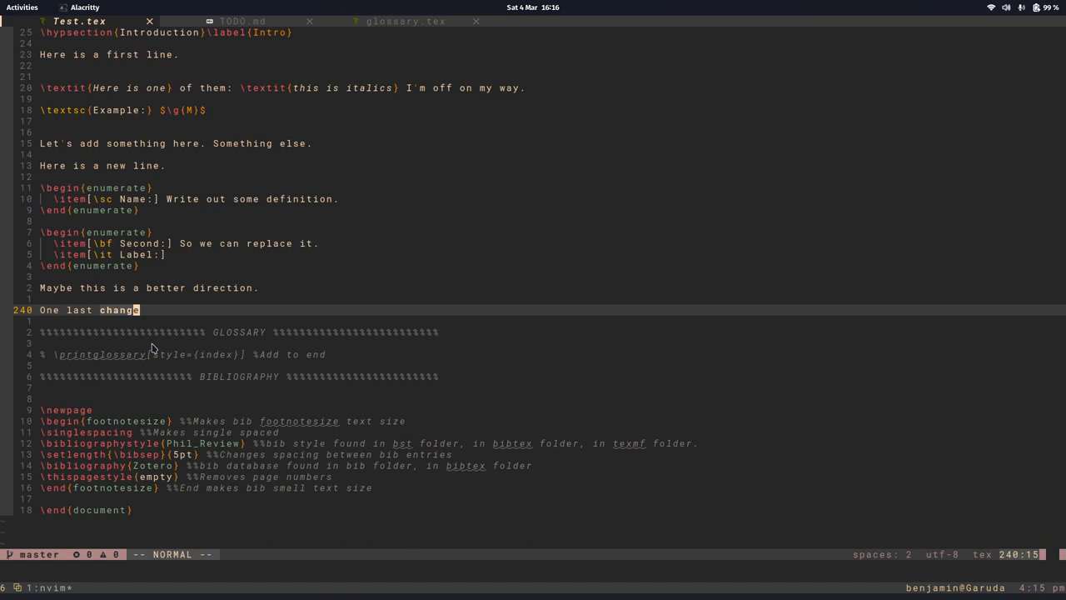
# Undo Test.tex back to the version with enumerate lists, bold line and math block
pyautogui.press('u')
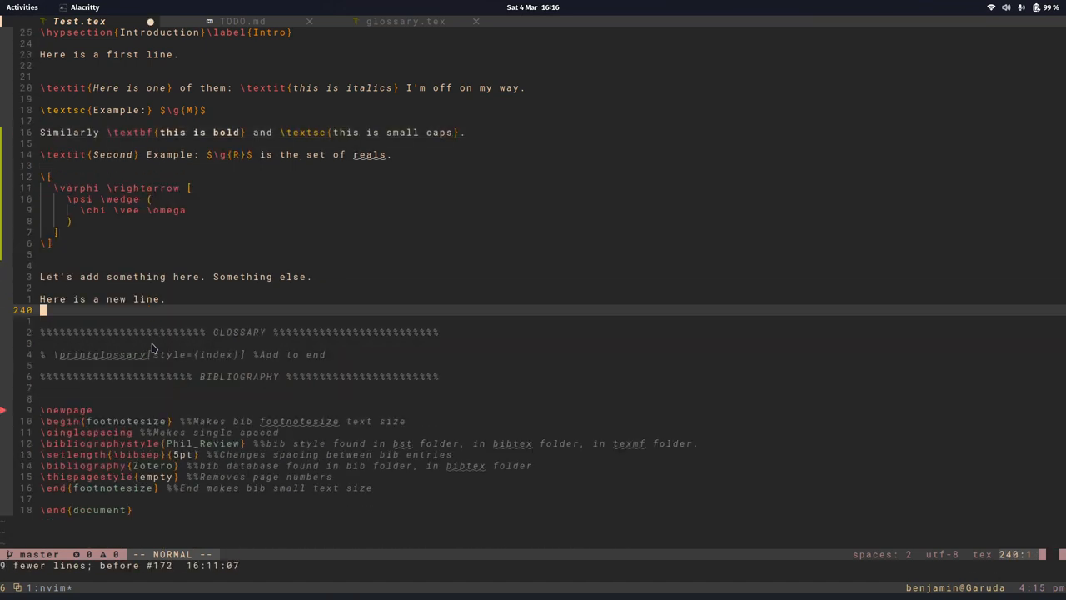
pyautogui.scroll(3)
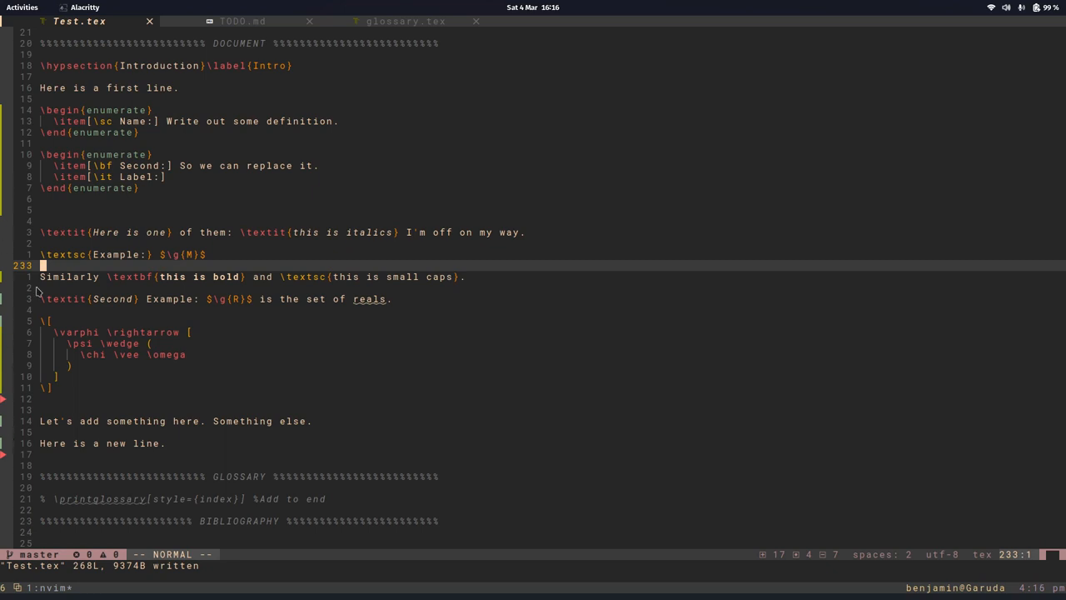
pyautogui.press('space')
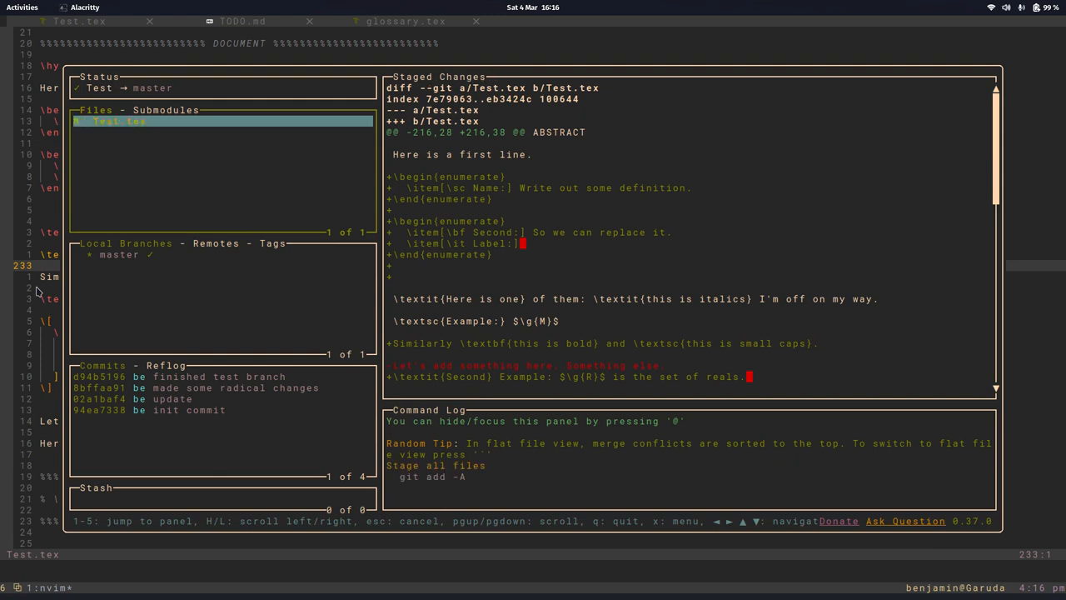
# Commit Test.tex in lazygit with the message 'went back to older version'
pyautogui.press('c')
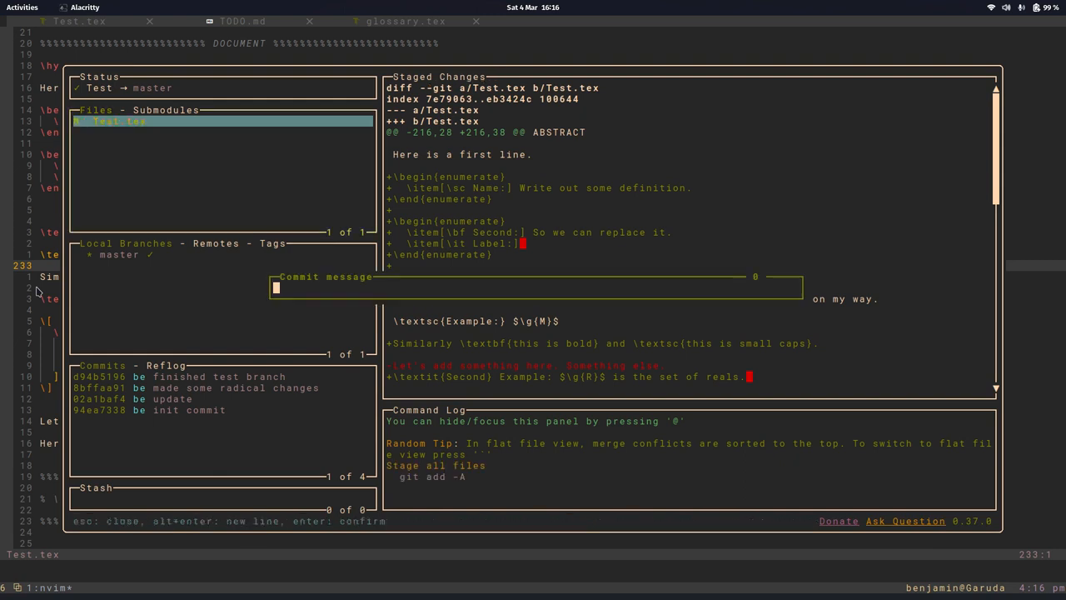
pyautogui.write('went ba')
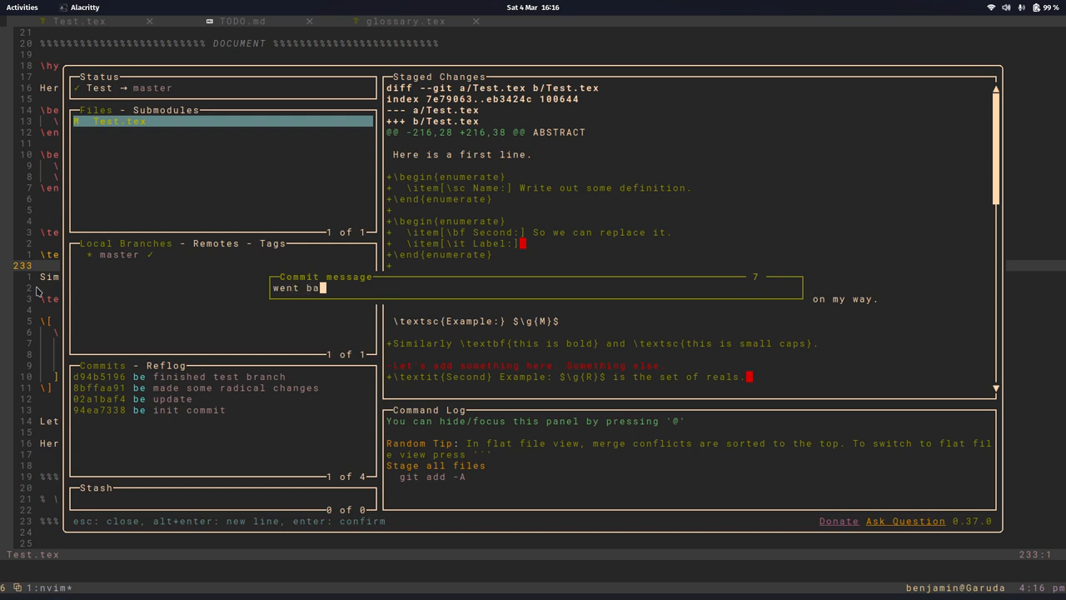
pyautogui.write('ck to older')
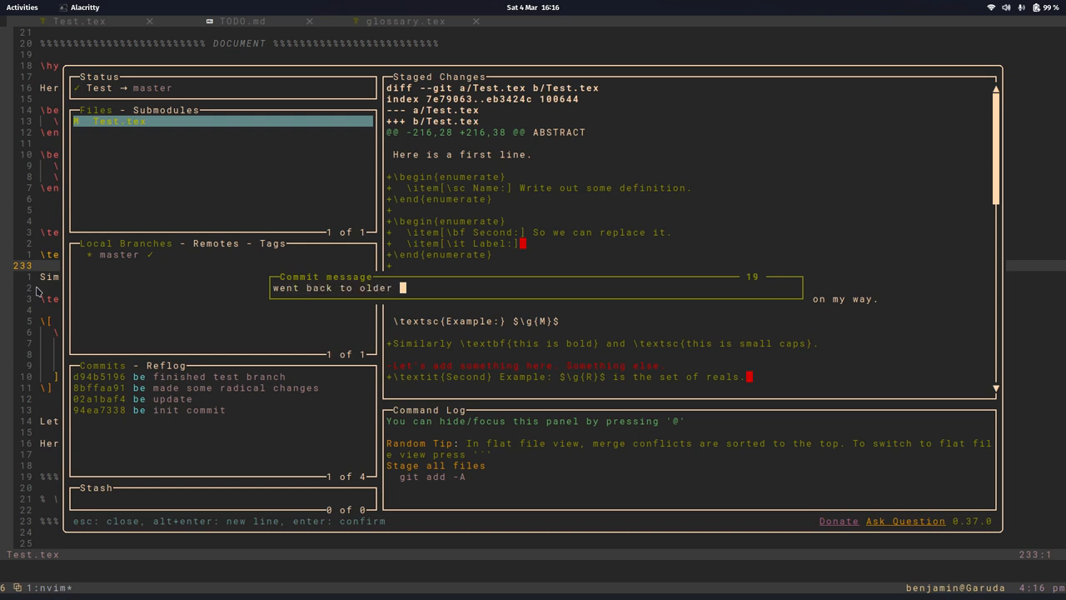
pyautogui.press('Return')
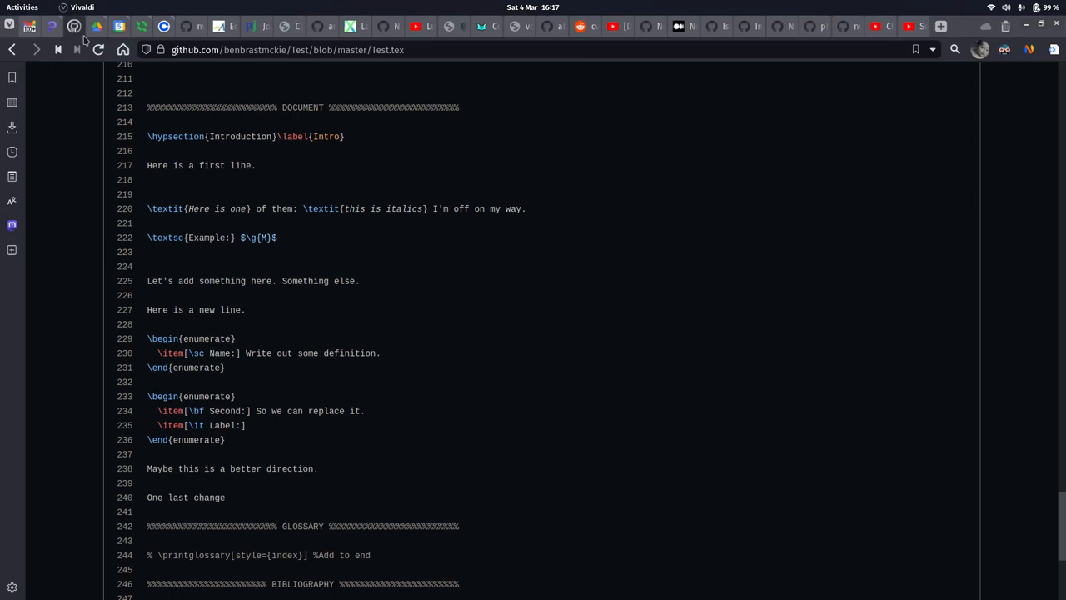
# Reload Test.tex on GitHub and scroll to confirm the restored enumerate lists and formula
pyautogui.click(98, 49)
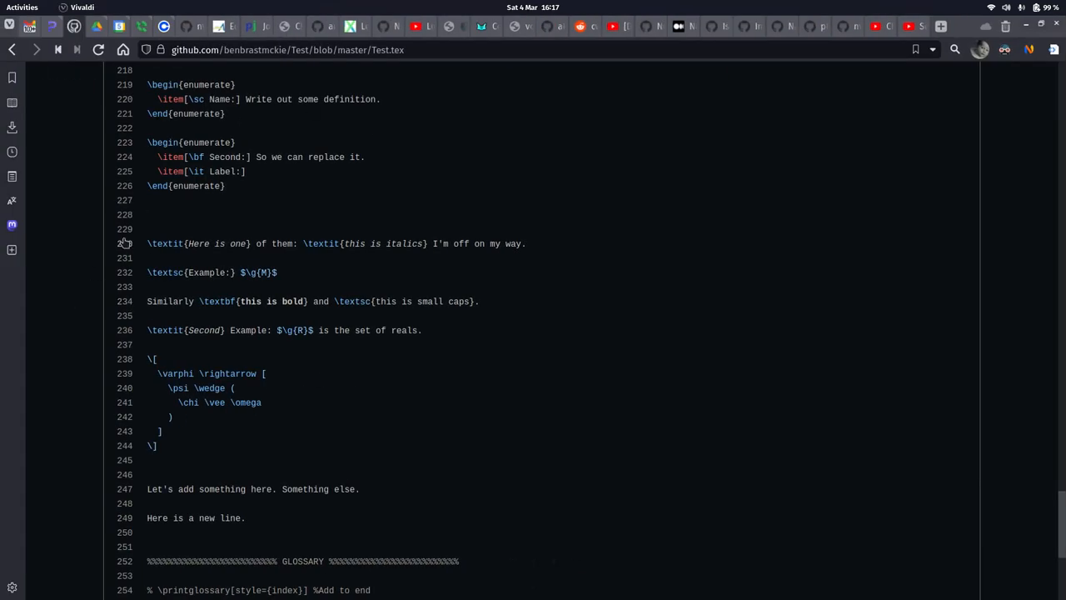
pyautogui.scroll(3)
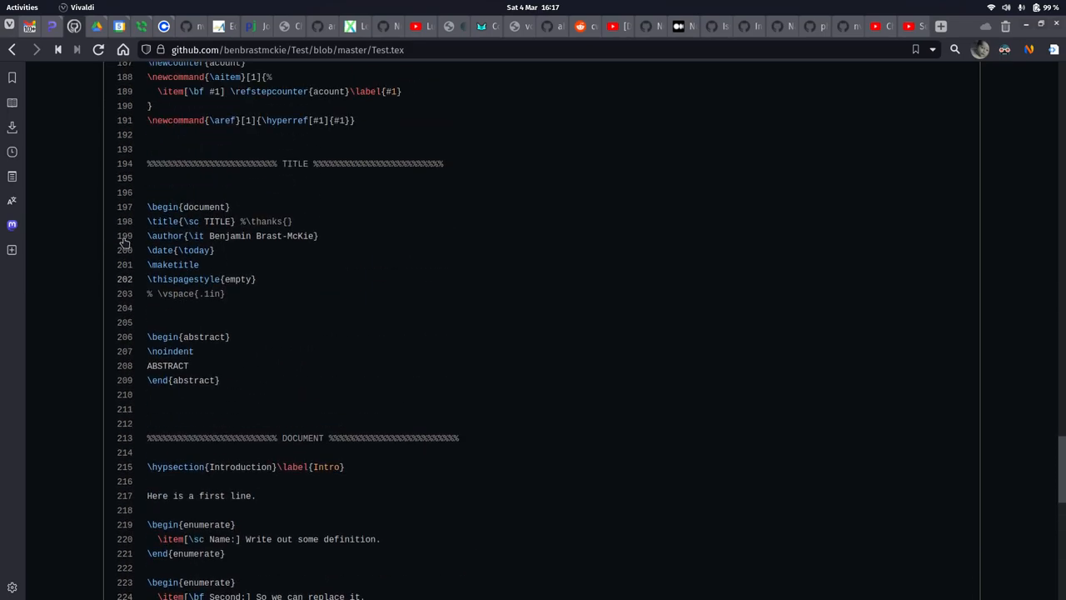
pyautogui.scroll(-3)
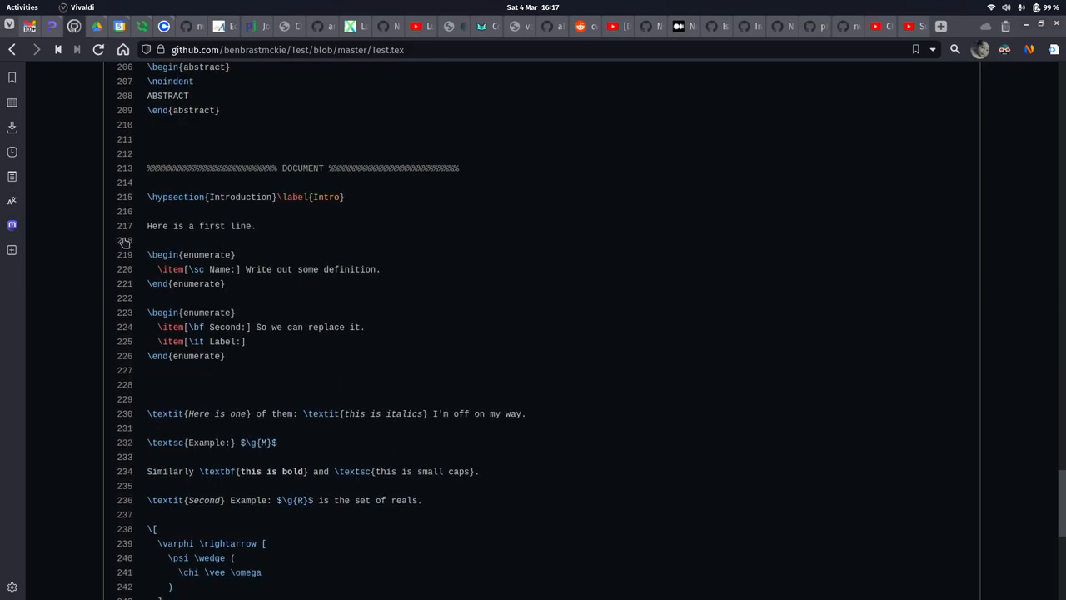
pyautogui.scroll(-3)
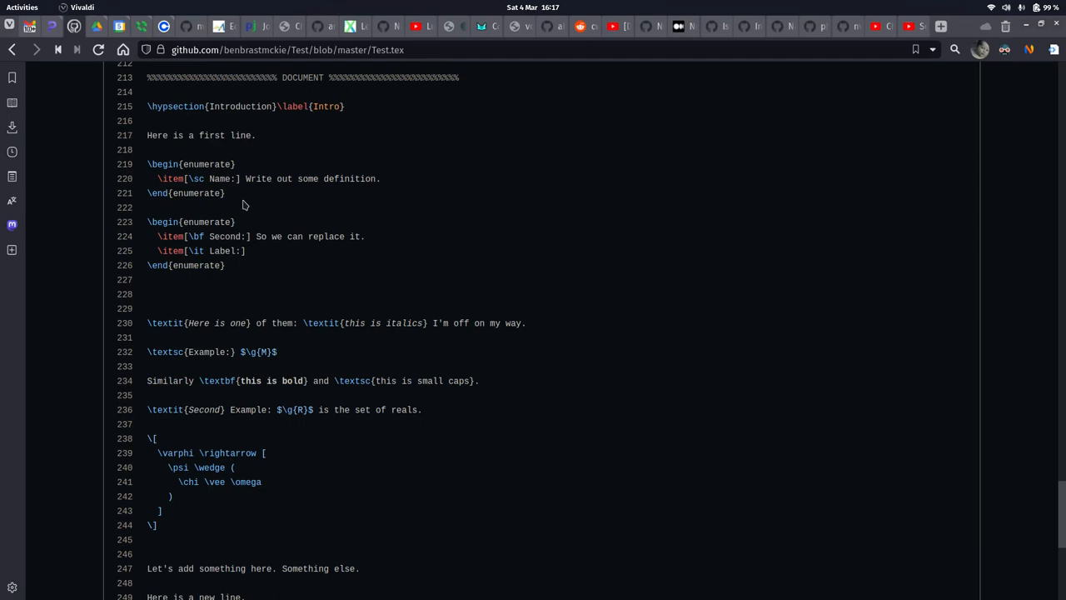
pyautogui.scroll(-3)
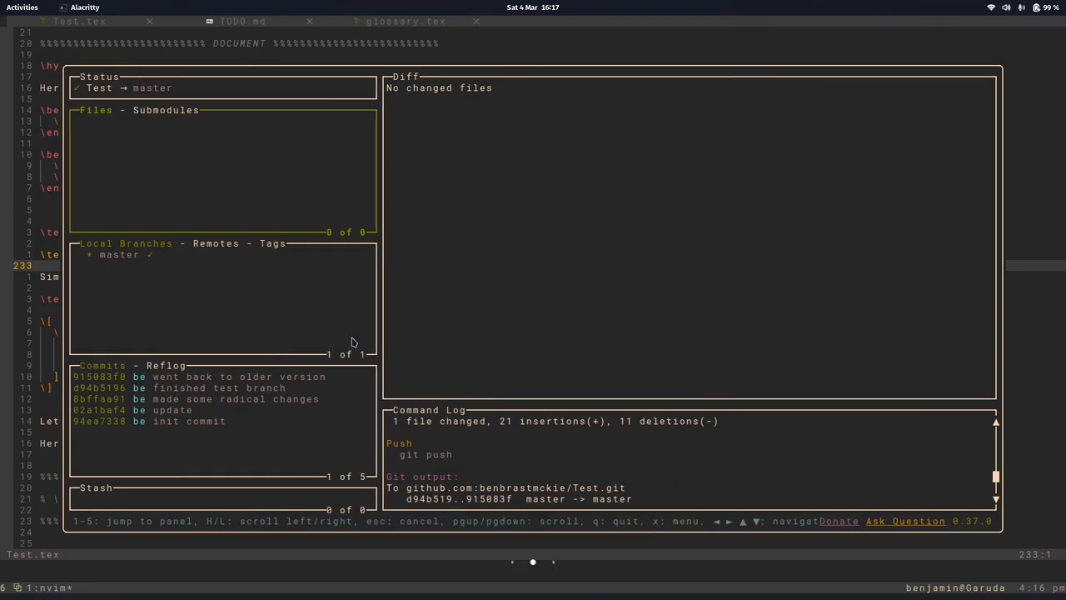
pyautogui.moveTo(182, 277)
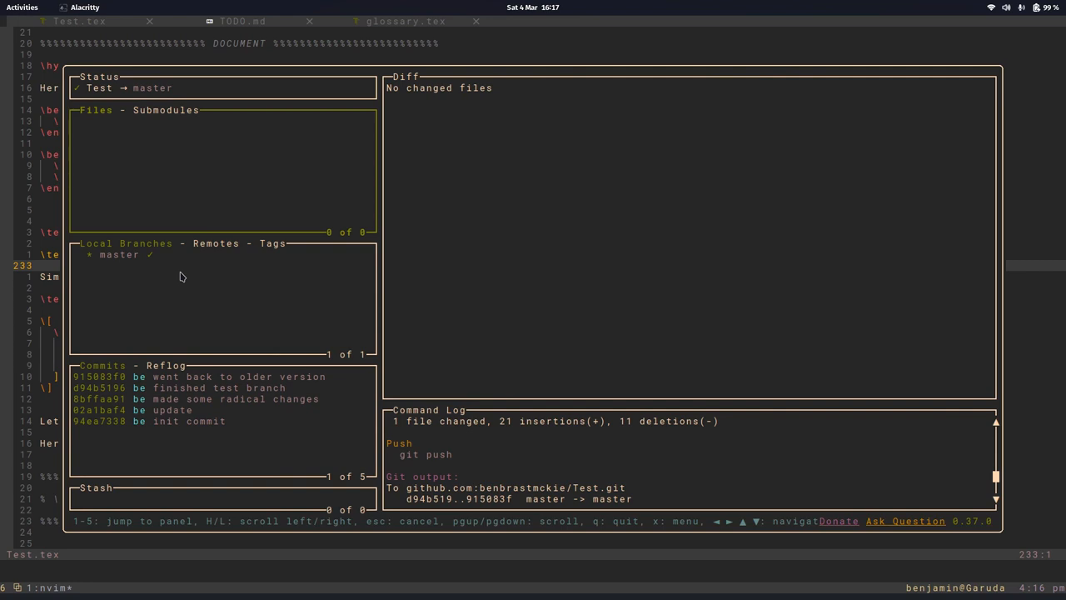